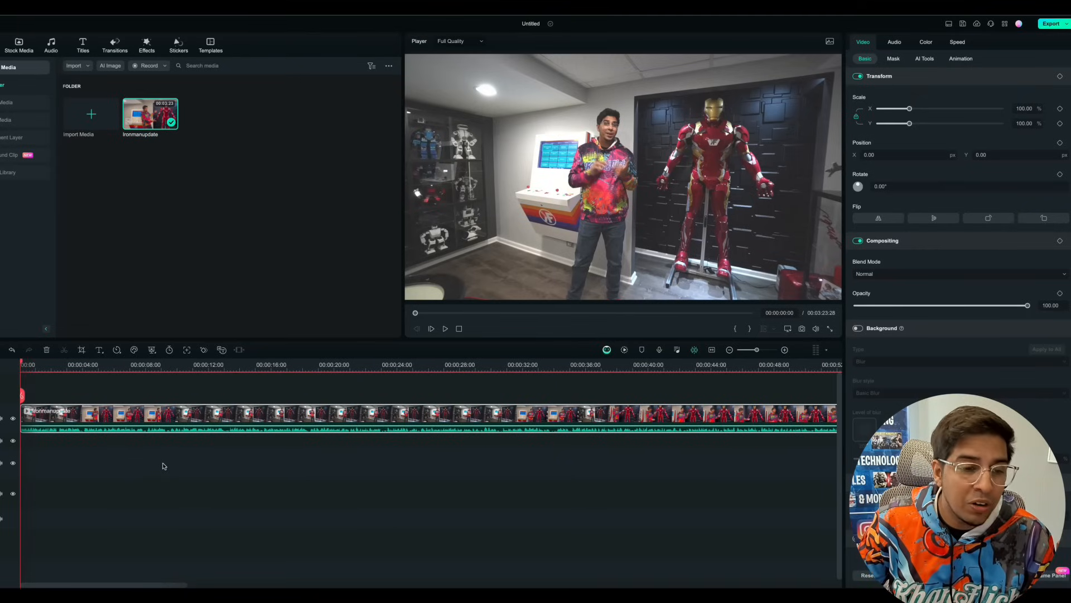
- Preview the clip by jumping to the start, around 26 seconds, and back
{"action": "left_click", "coordinate": [58, 365]}
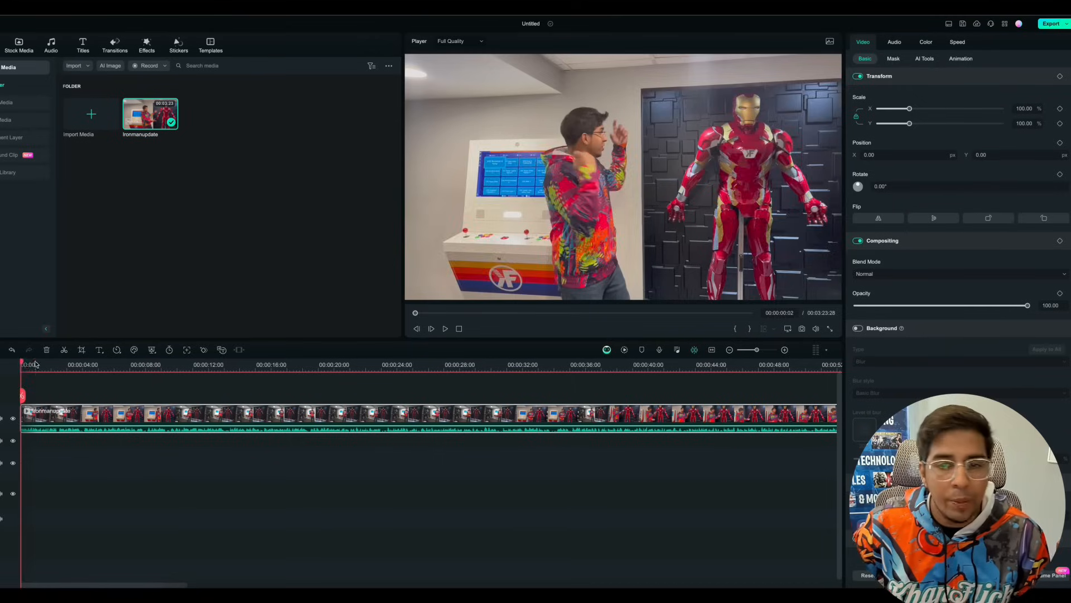
{"action": "left_click", "coordinate": [441, 370]}
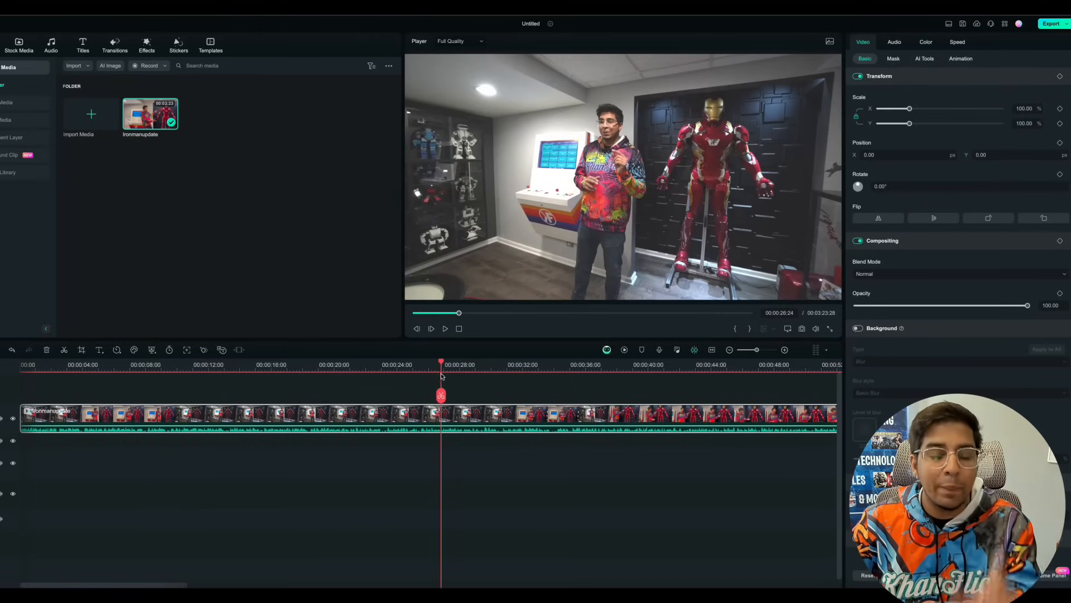
{"action": "left_click", "coordinate": [50, 365]}
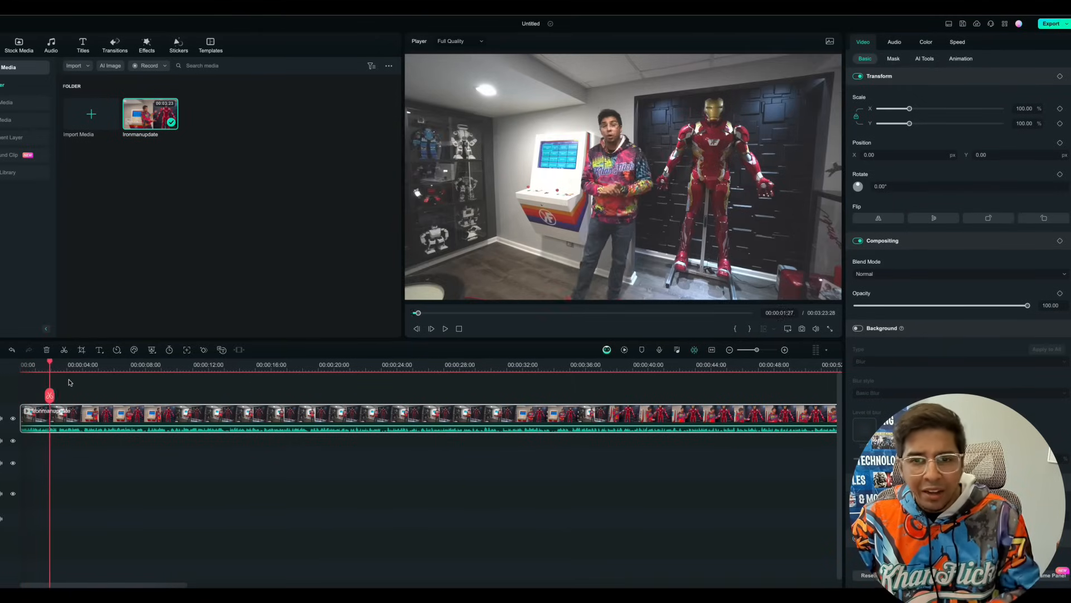
{"action": "left_click", "coordinate": [396, 372]}
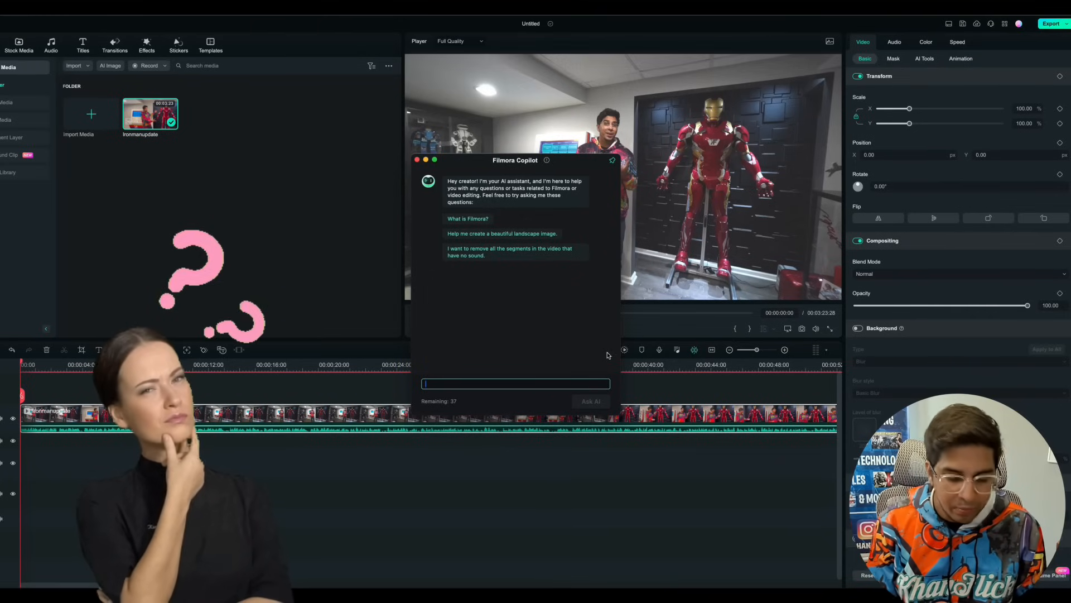
- Ask Copilot how to enhance the video so it looks less fuzzy and hazy
{"action": "type", "text": "H"}
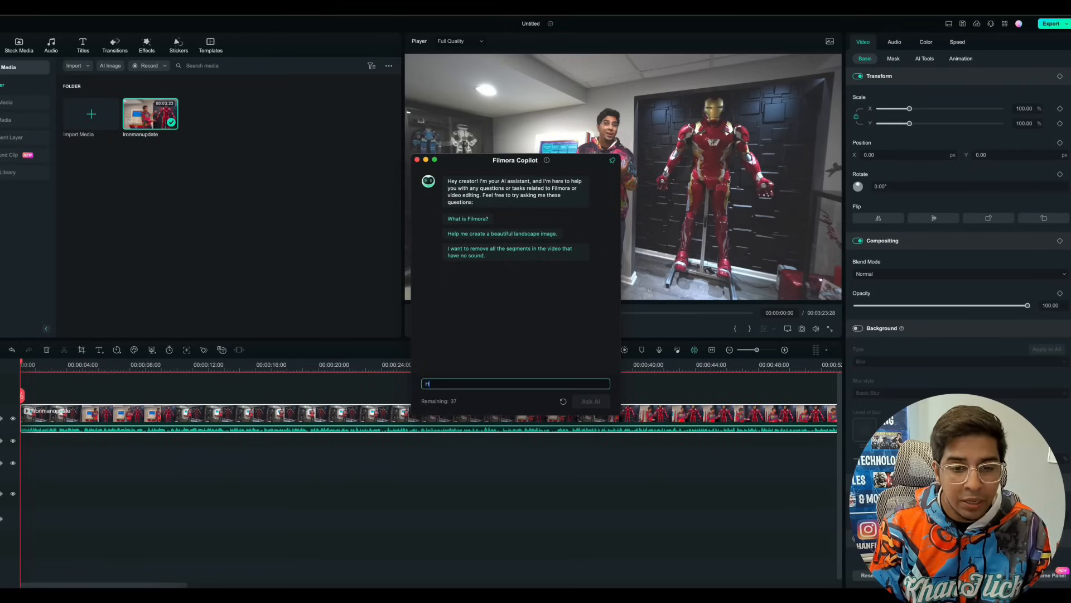
{"action": "type", "text": "How do I enhance my video so it is less f"}
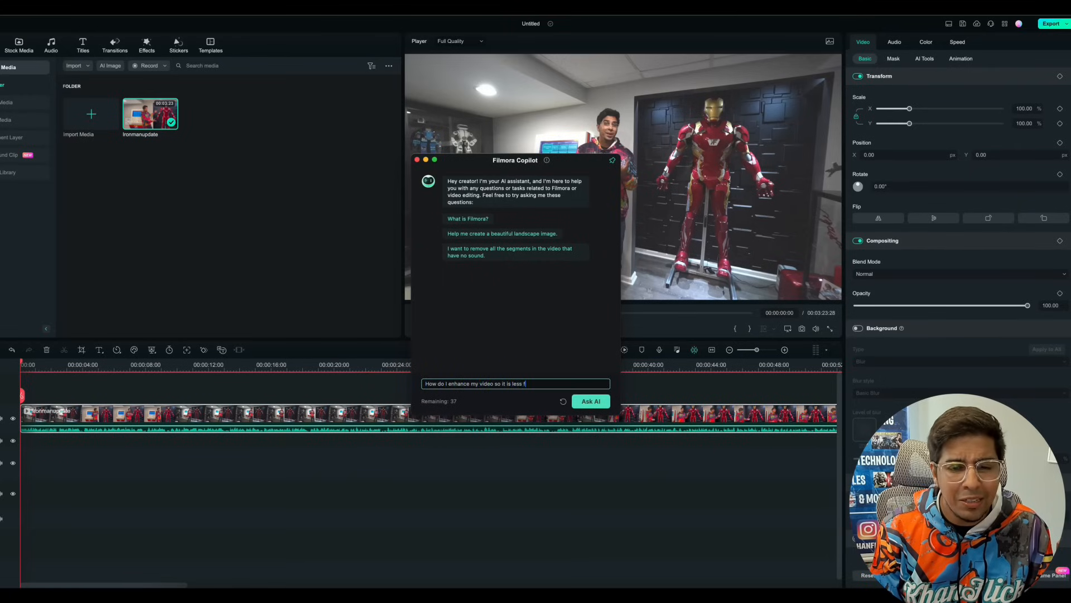
{"action": "type", "text": "uzzy and"}
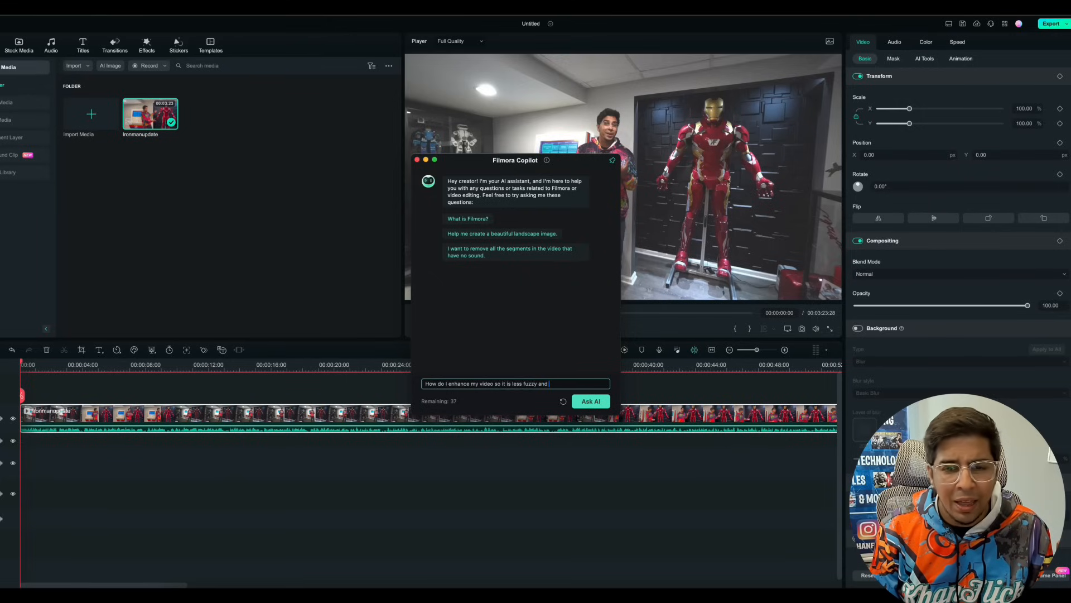
{"action": "type", "text": "less hazzy"}
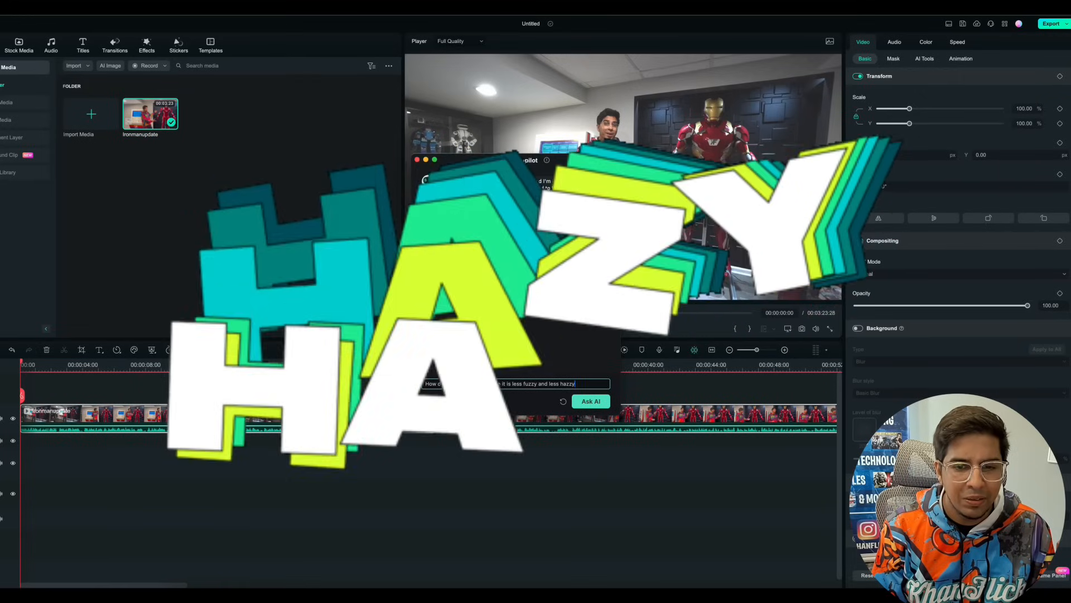
{"action": "left_click", "coordinate": [590, 401]}
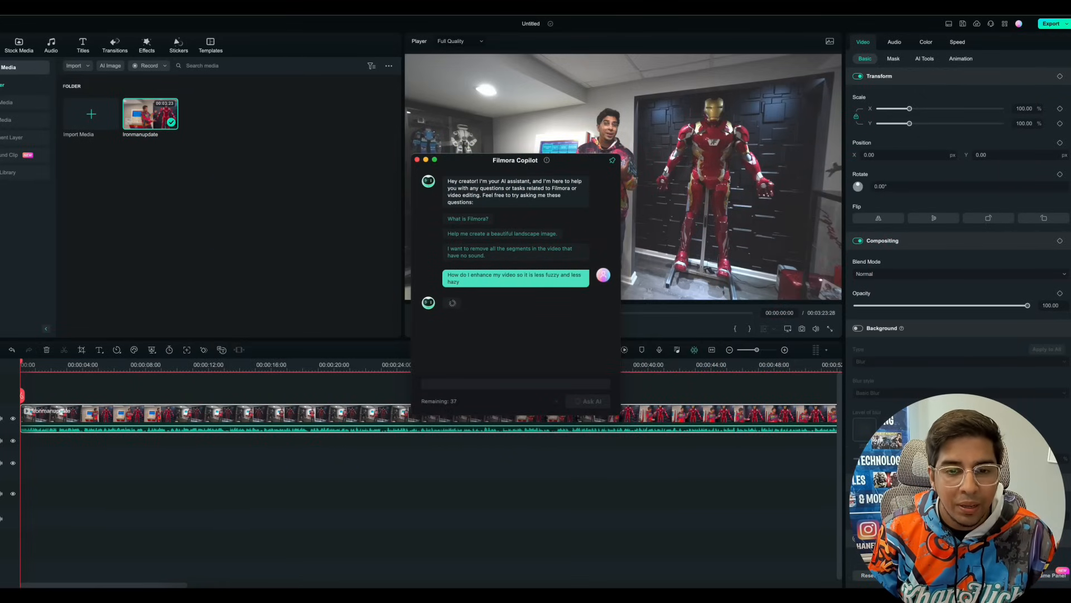
- Ask Copilot how to remove all soundless segments using the suggested prompt
{"action": "left_click", "coordinate": [587, 401]}
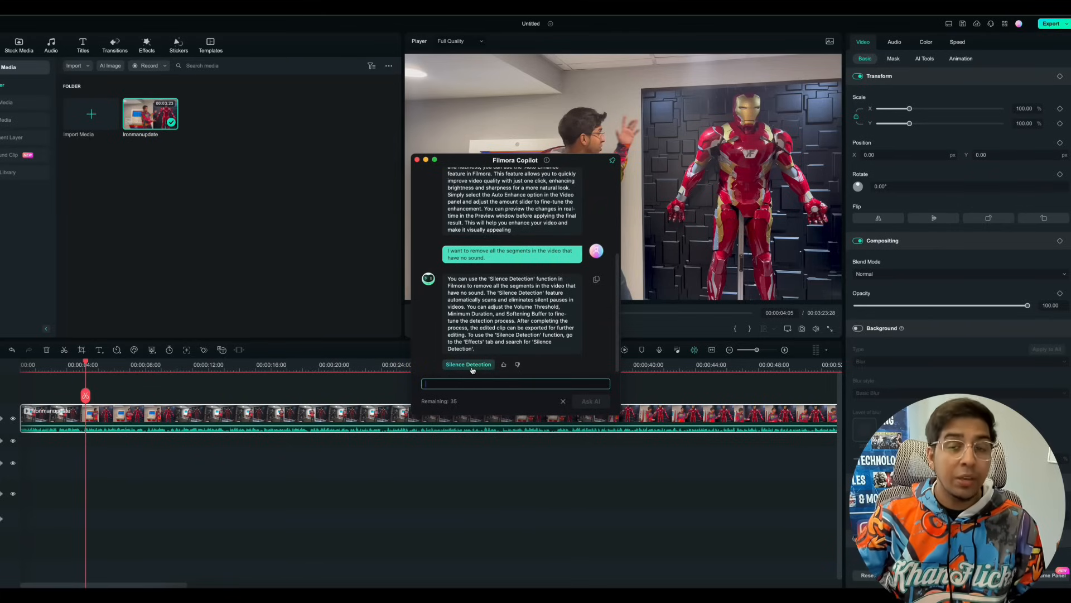
- Open Silence Detection and confirm Text-based editing in English (US)
{"action": "left_click", "coordinate": [468, 364]}
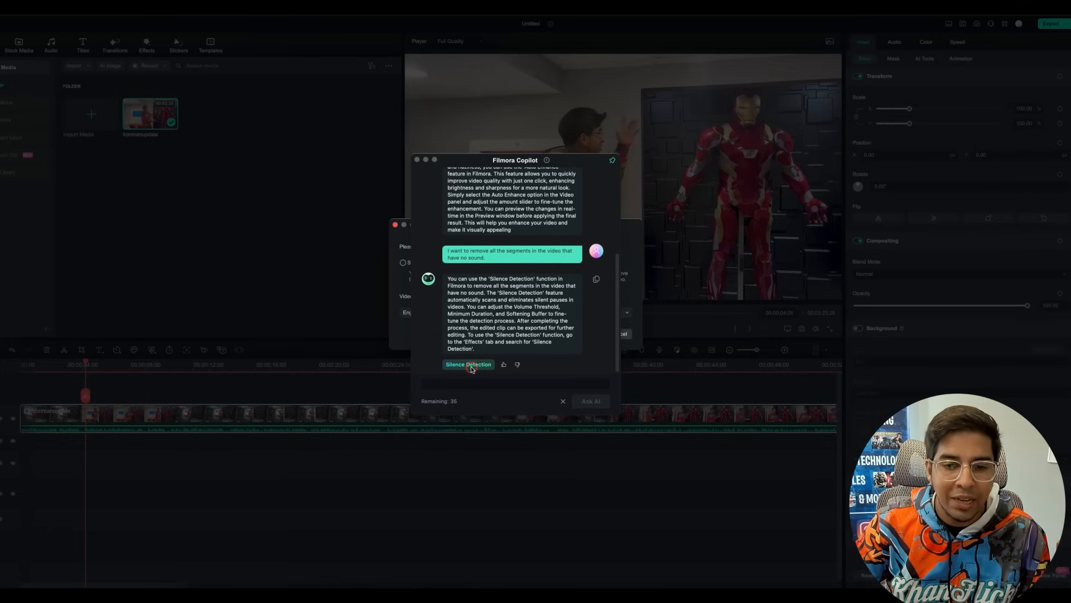
{"action": "left_click", "coordinate": [468, 364]}
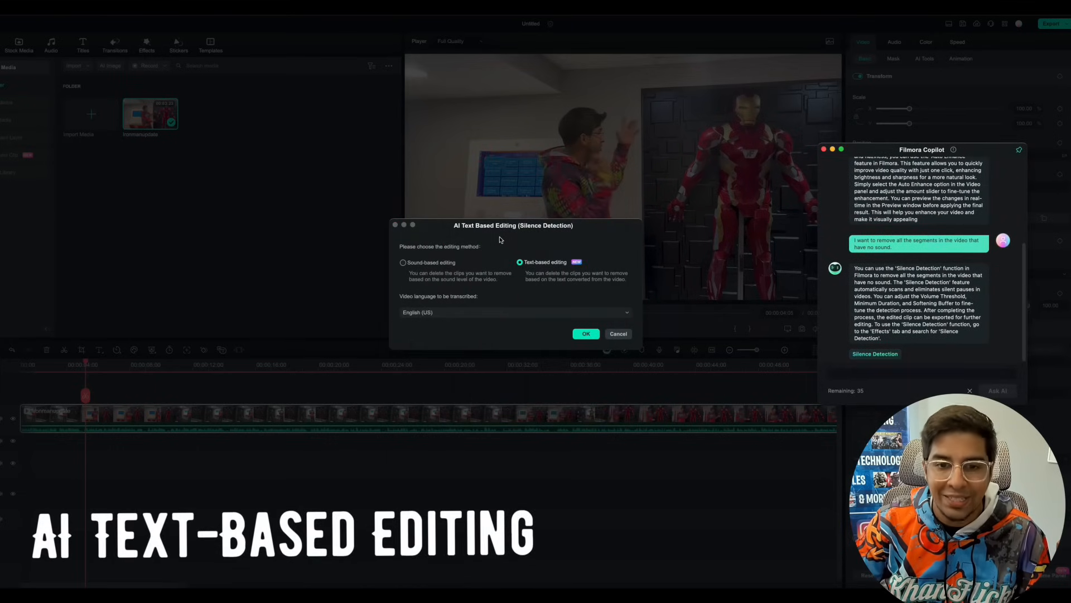
{"action": "left_click", "coordinate": [586, 334]}
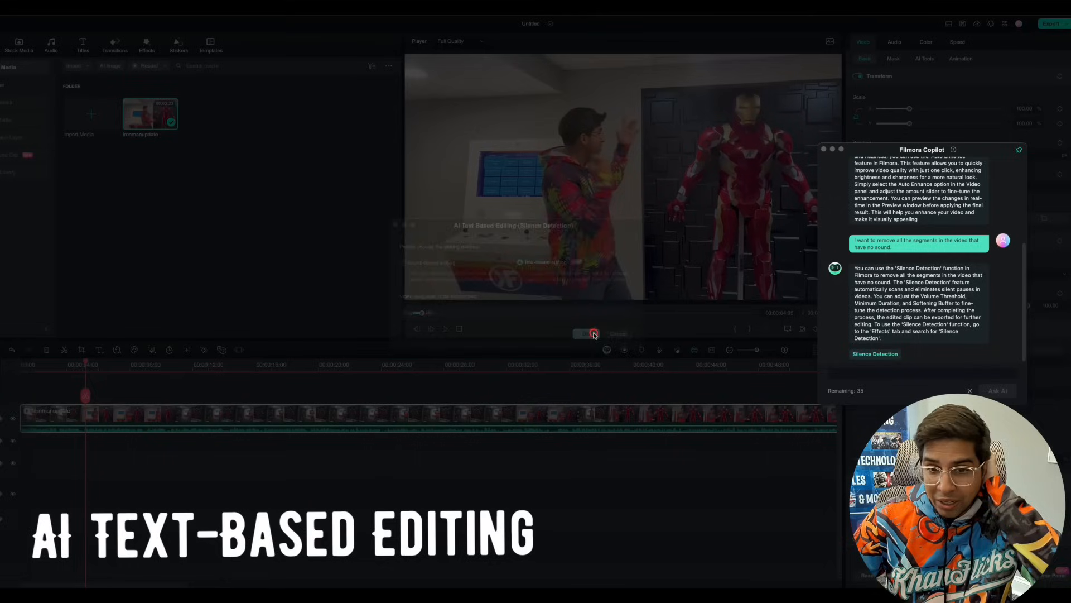
{"action": "left_click", "coordinate": [594, 334]}
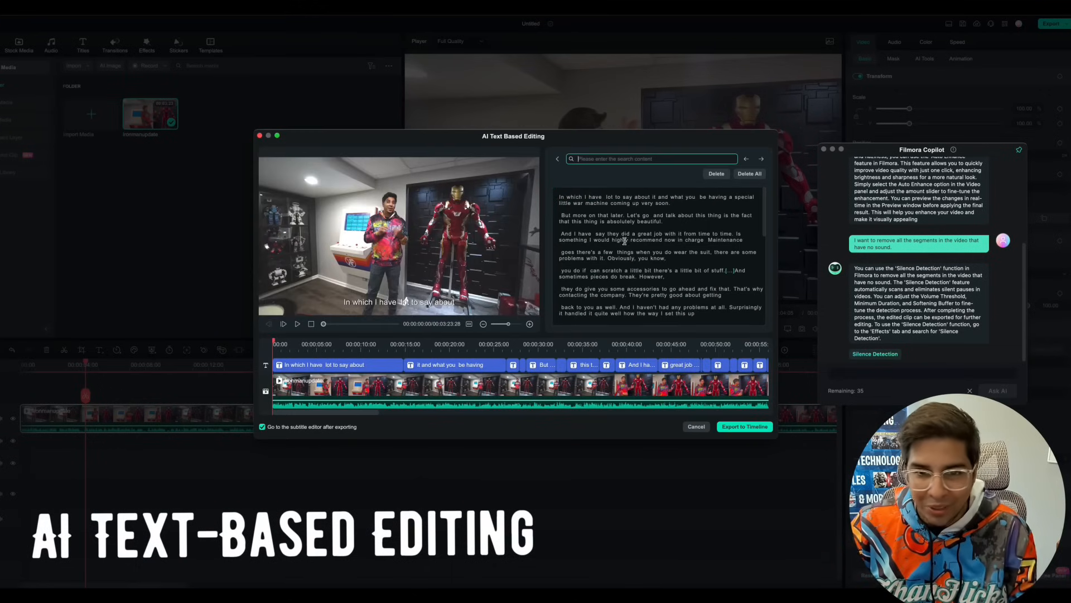
{"action": "scroll", "scroll_direction": "down", "scroll_amount": 3}
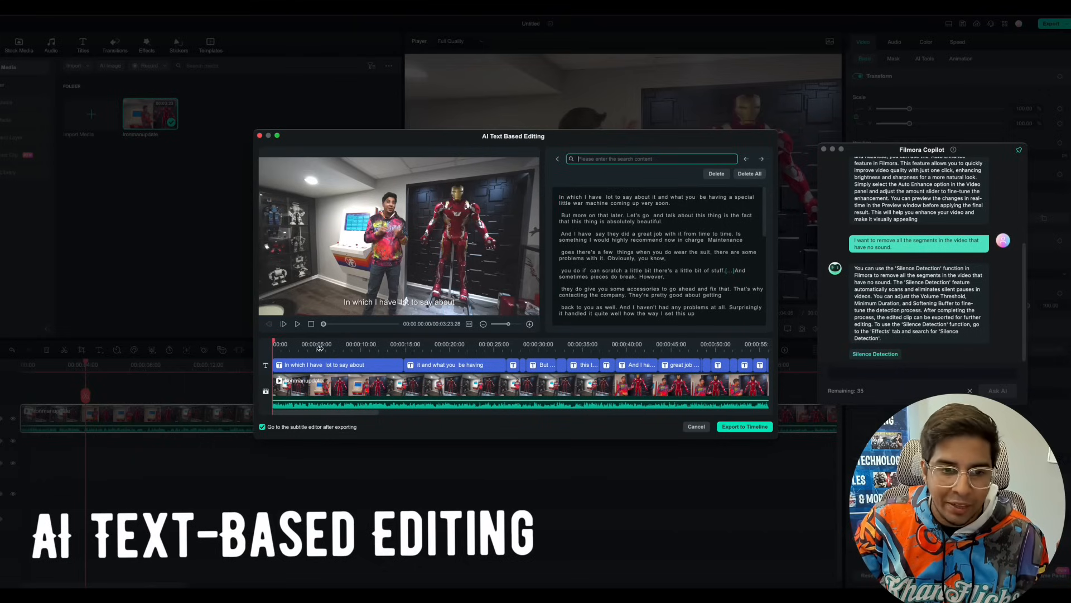
{"action": "left_click", "coordinate": [284, 324]}
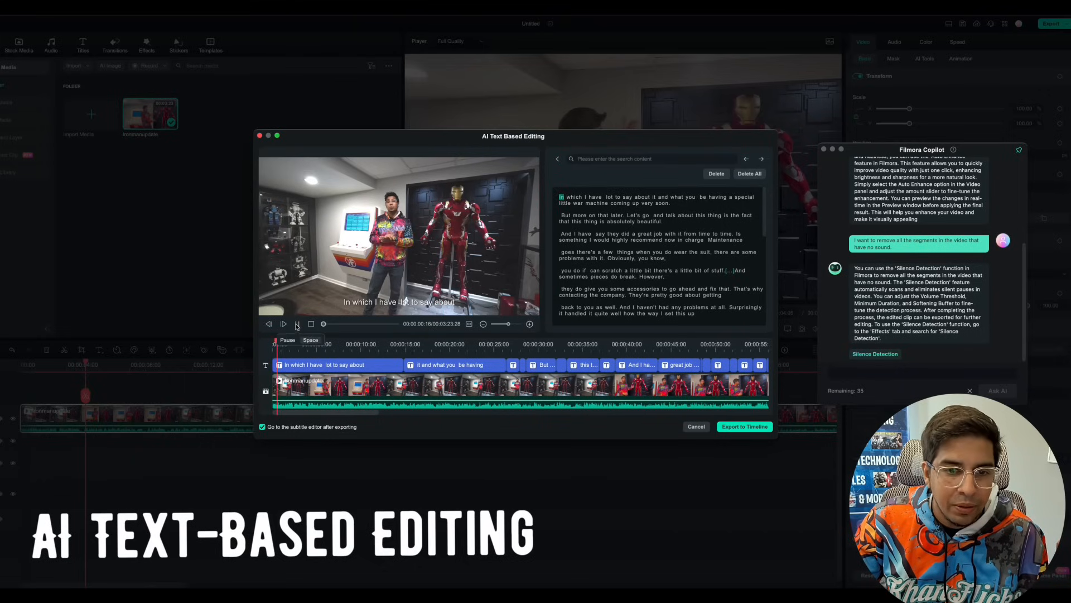
{"action": "left_click", "coordinate": [283, 323]}
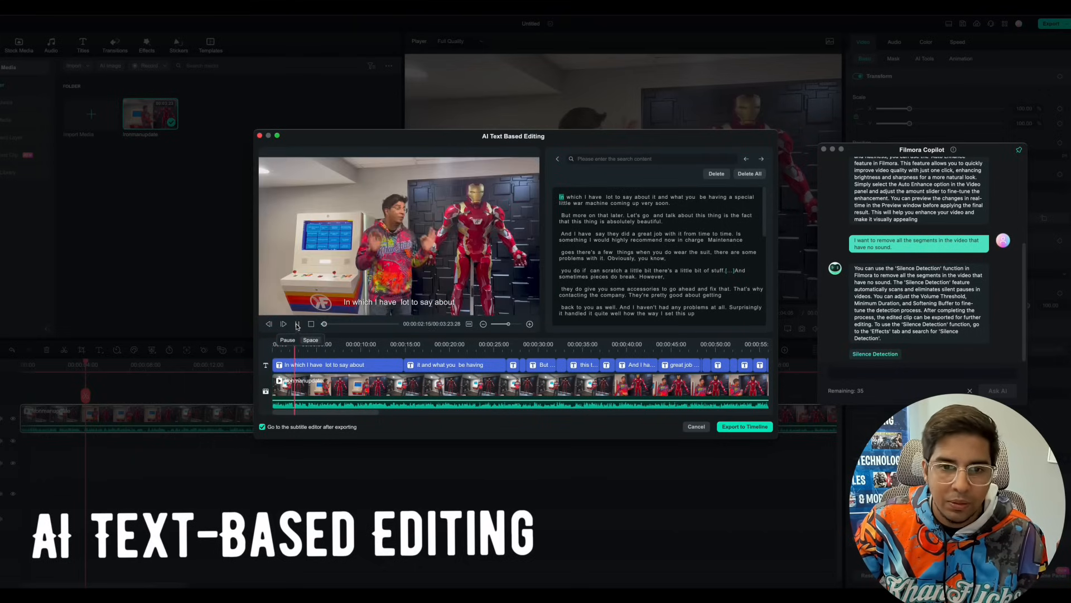
{"action": "left_click", "coordinate": [297, 323]}
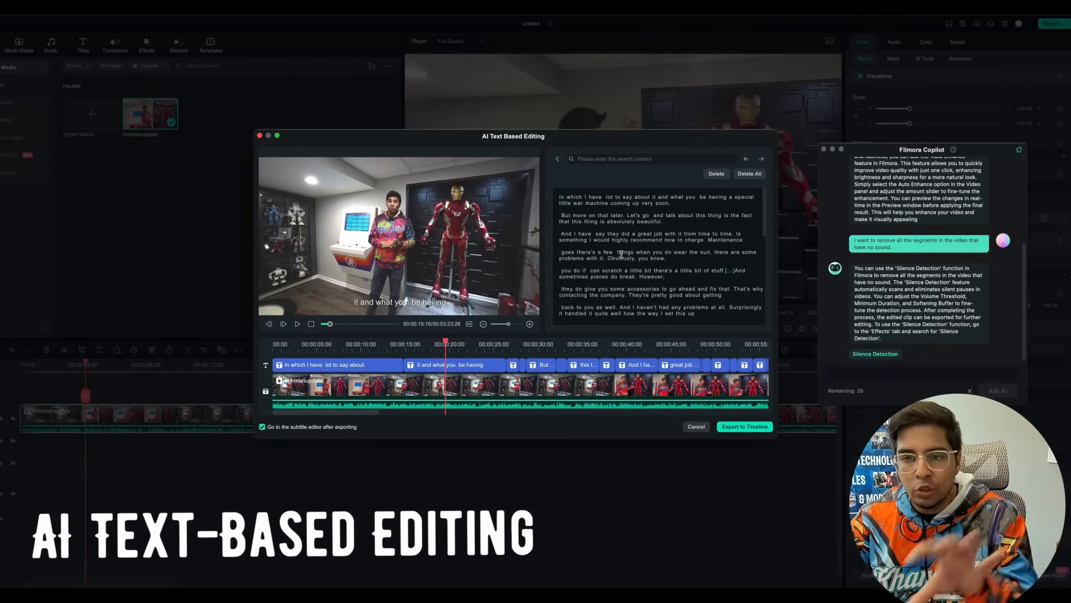
{"action": "scroll", "scroll_direction": "down", "scroll_amount": 3}
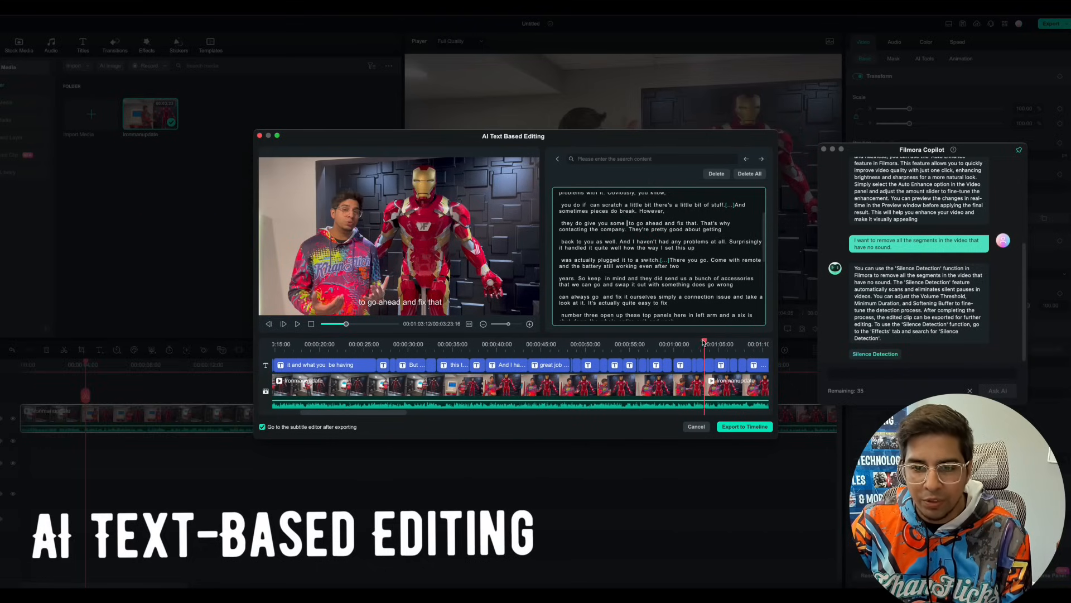
{"action": "left_click", "coordinate": [283, 323]}
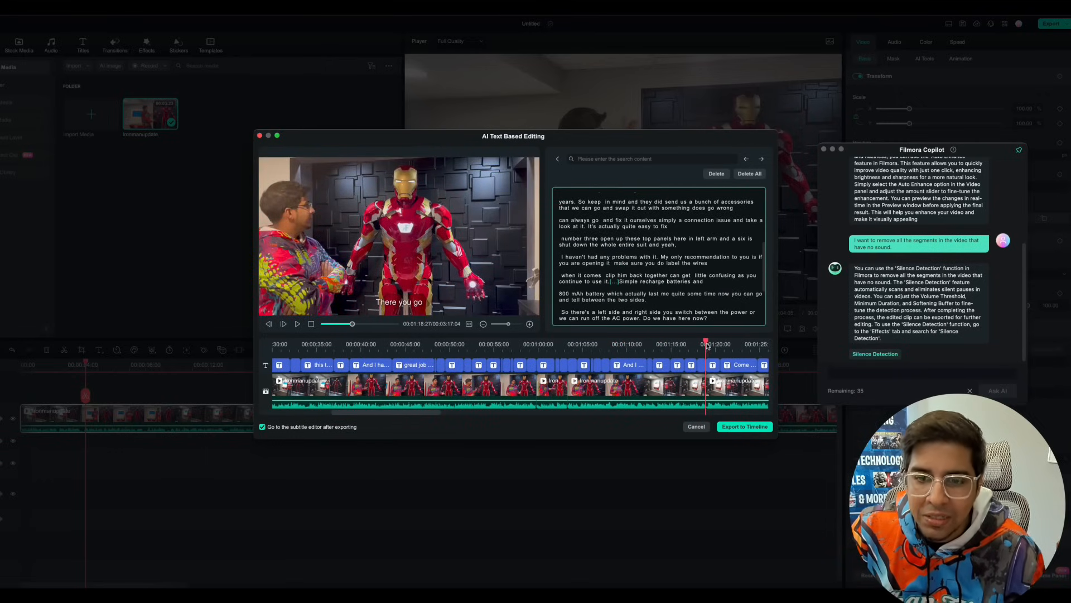
{"action": "left_click", "coordinate": [283, 323]}
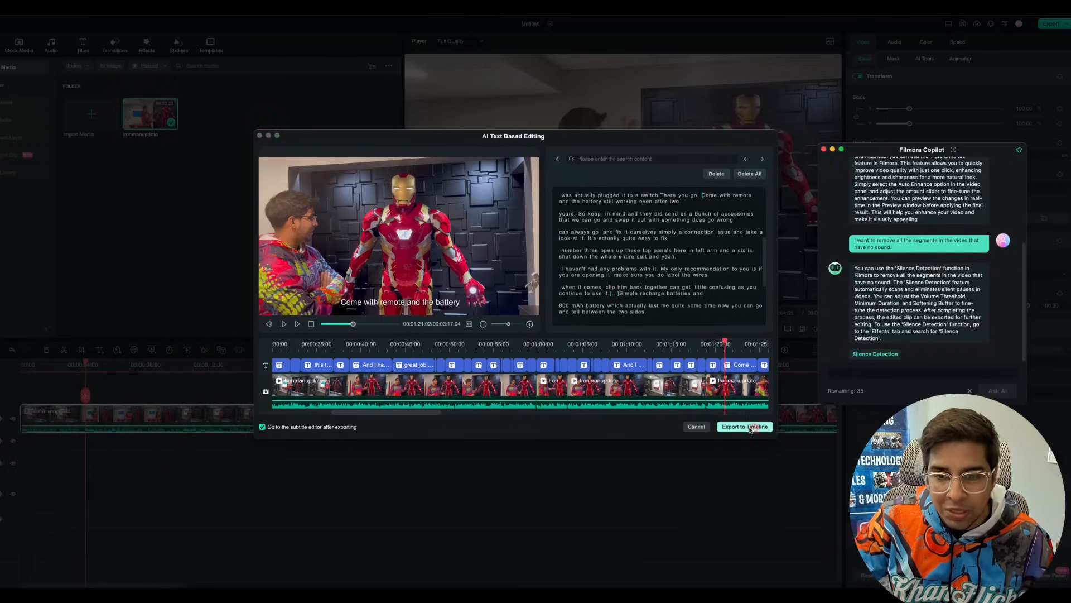
- Export the transcript to the timeline and merge two subtitle lines into one
{"action": "left_click", "coordinate": [744, 426]}
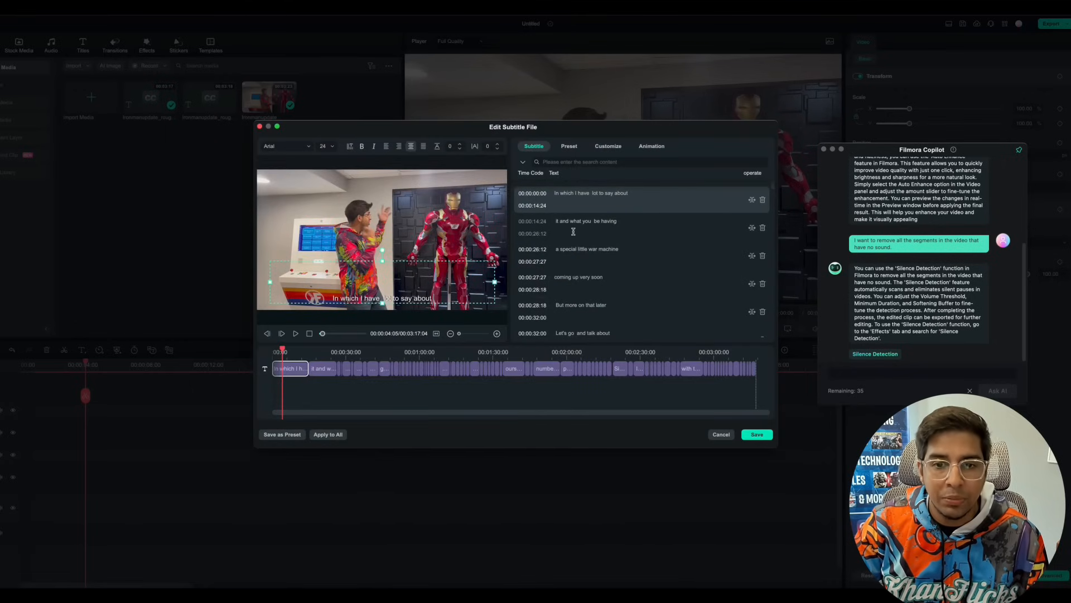
{"action": "scroll", "scroll_direction": "down", "scroll_amount": 3}
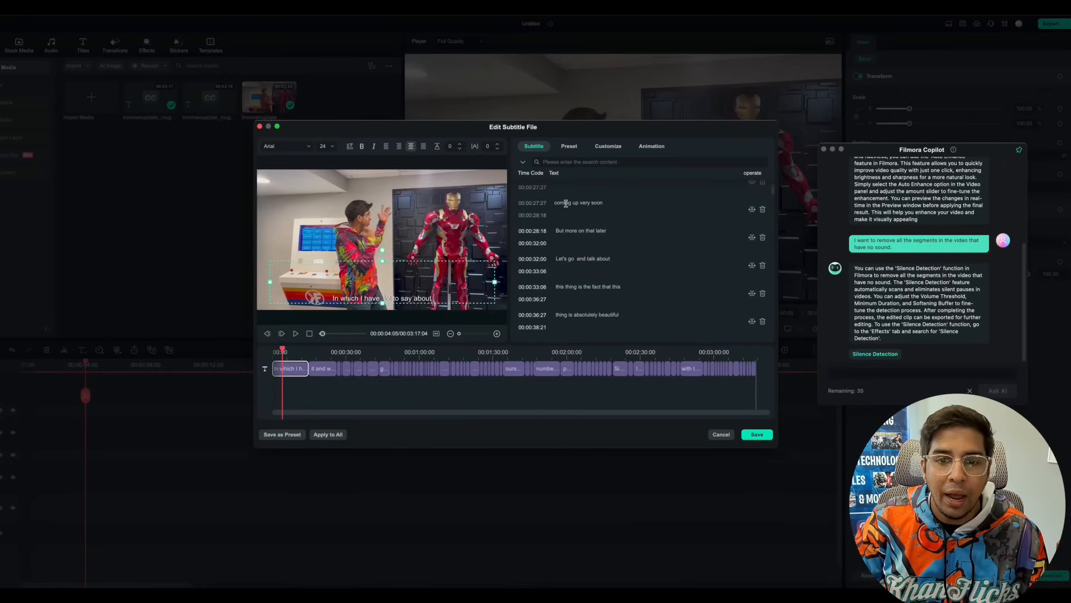
{"action": "left_click", "coordinate": [578, 202]}
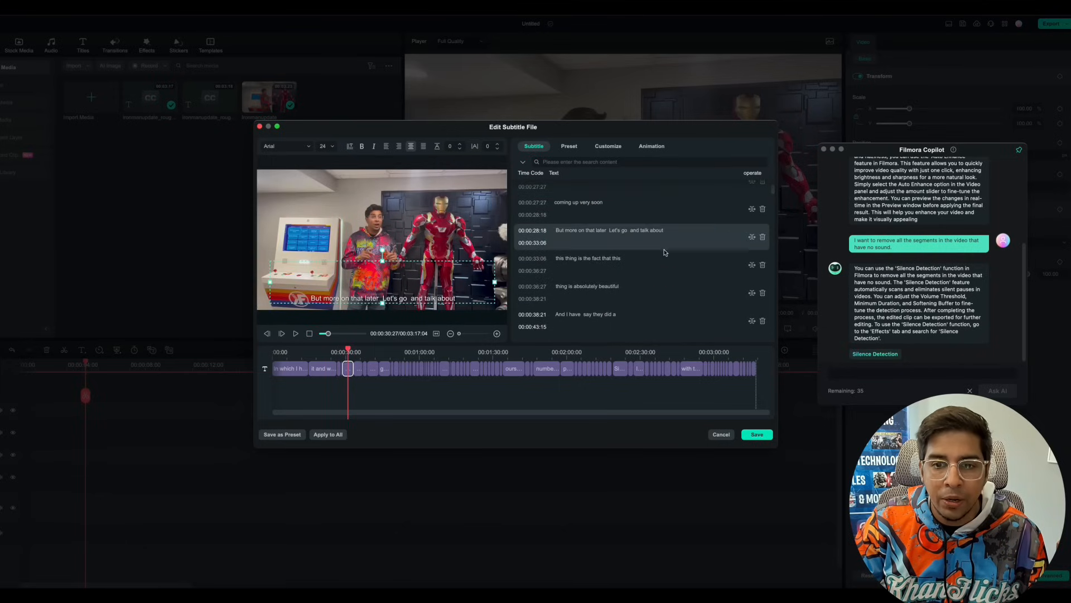
- Apply the red-to-blue gradient subtitle preset and review its Customize and Animation options
{"action": "left_click", "coordinate": [569, 146]}
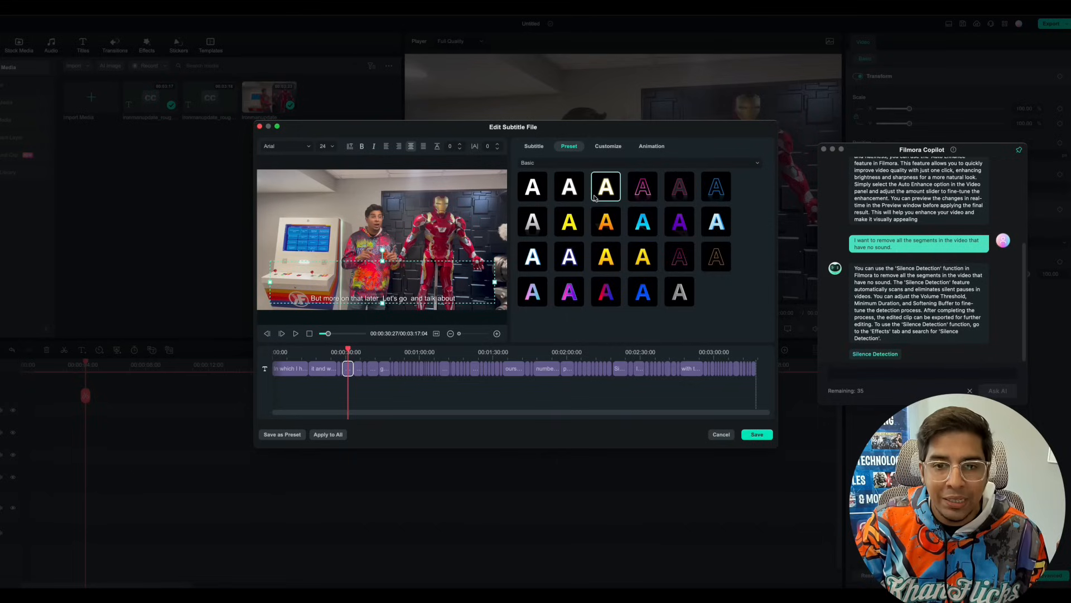
{"action": "left_click", "coordinate": [605, 292]}
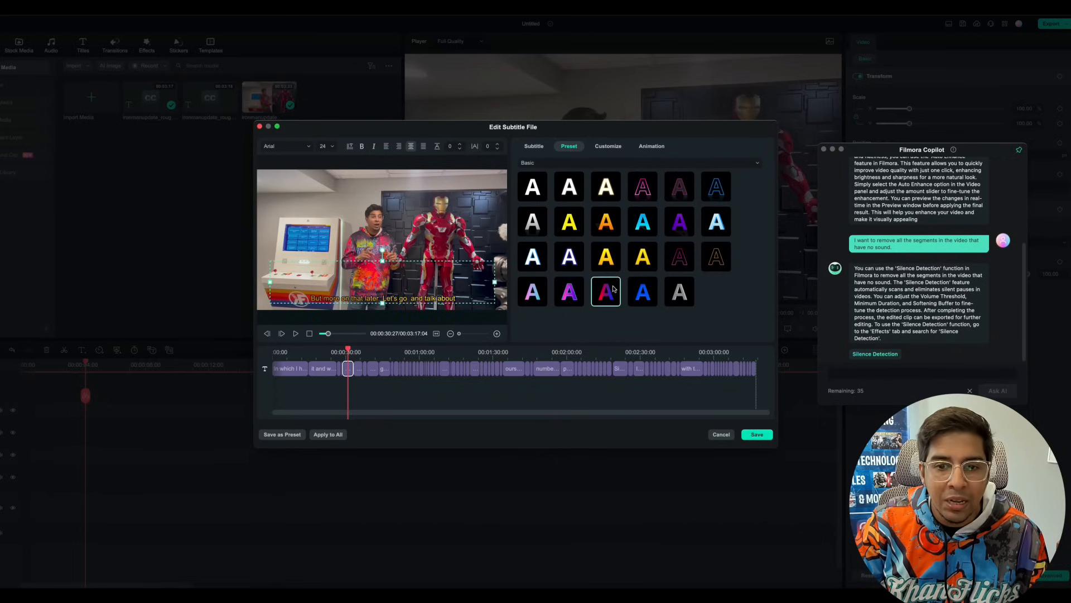
{"action": "left_click", "coordinate": [608, 146]}
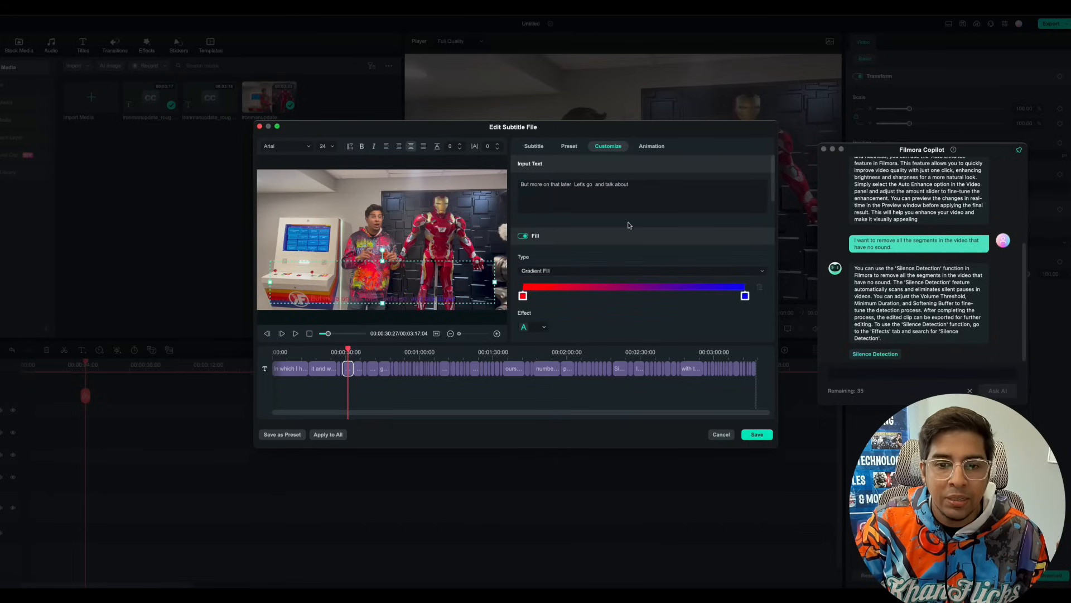
{"action": "left_click", "coordinate": [651, 145]}
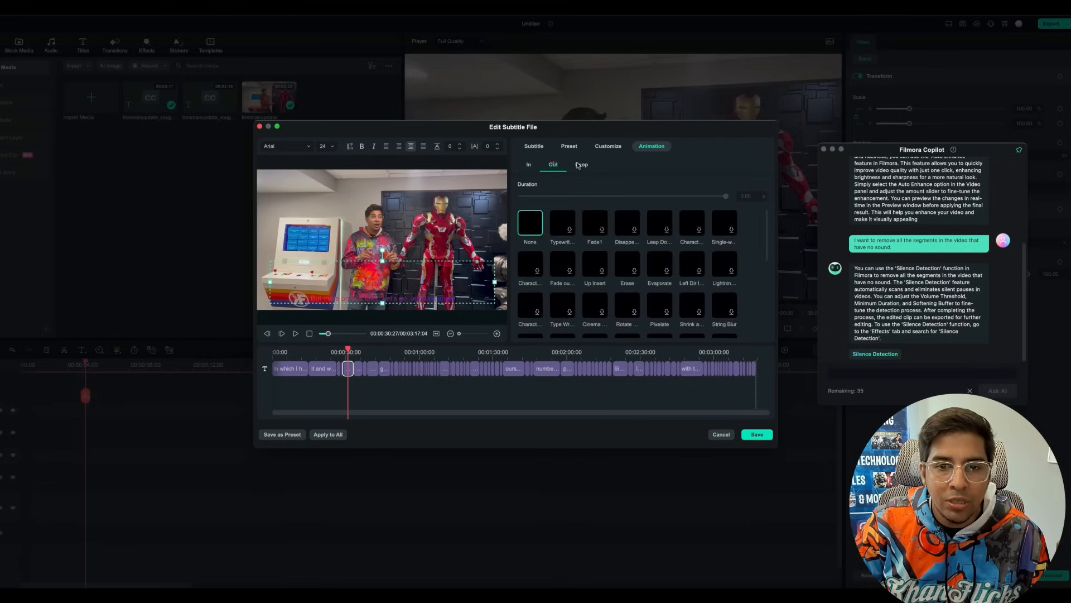
{"action": "left_click", "coordinate": [534, 146]}
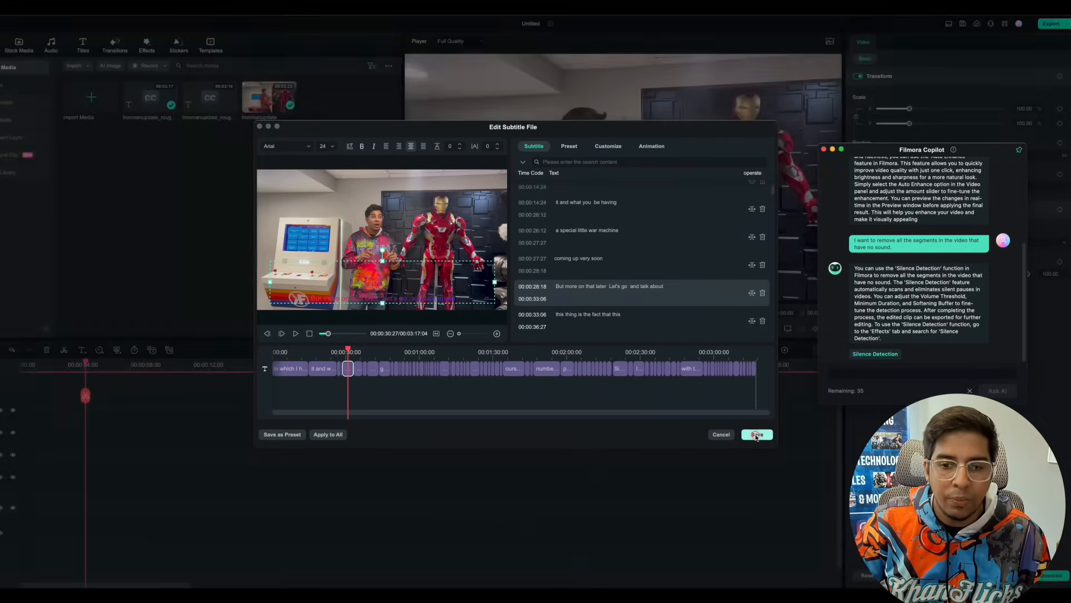
- Save the subtitle edits, play the captioned Iron Man clip, and close Copilot
{"action": "left_click", "coordinate": [757, 434]}
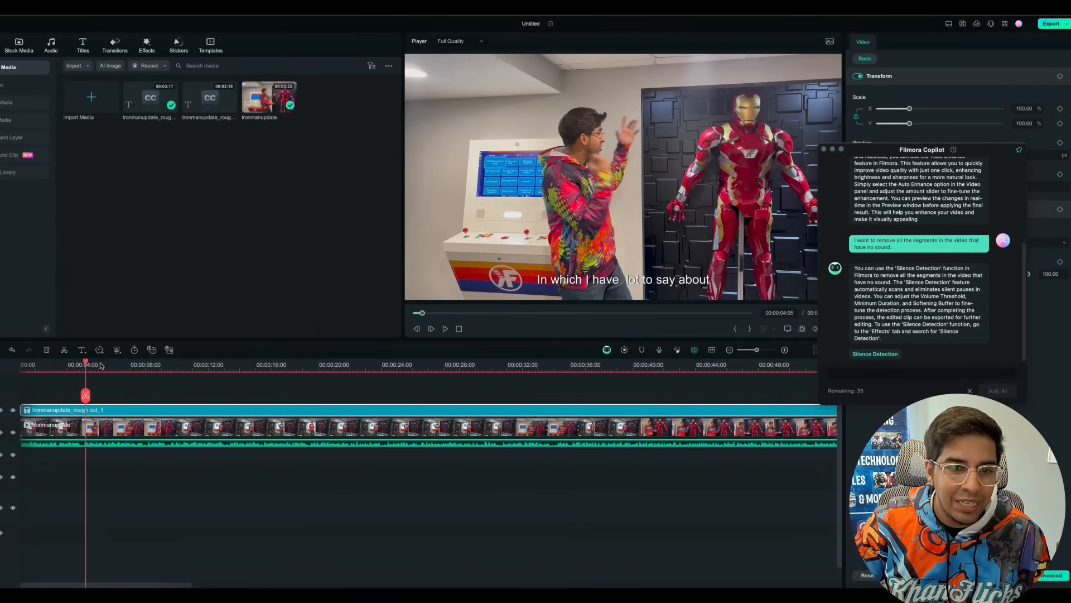
{"action": "left_click", "coordinate": [455, 365]}
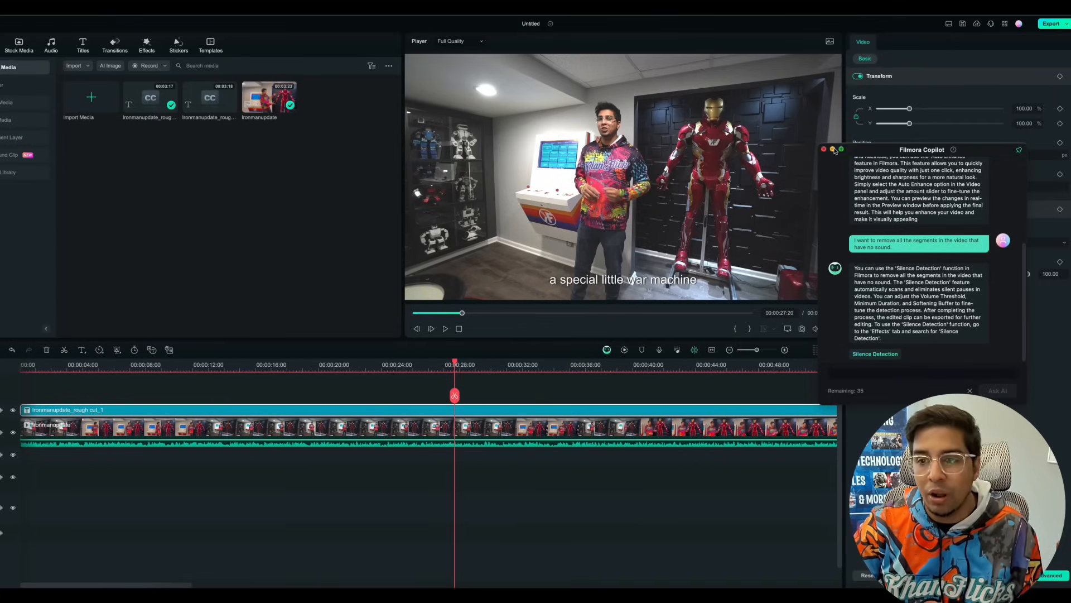
{"action": "left_click", "coordinate": [824, 149]}
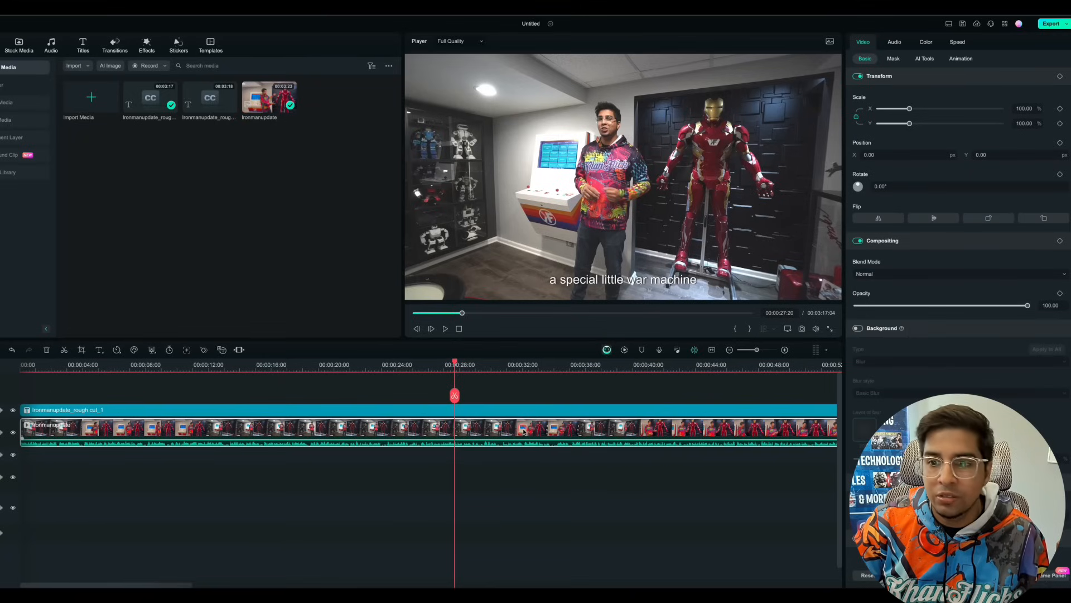
- Enable Stabilization, Motion Tracking and Smart Cutout in the clip's AI Tools
{"action": "left_click", "coordinate": [925, 58]}
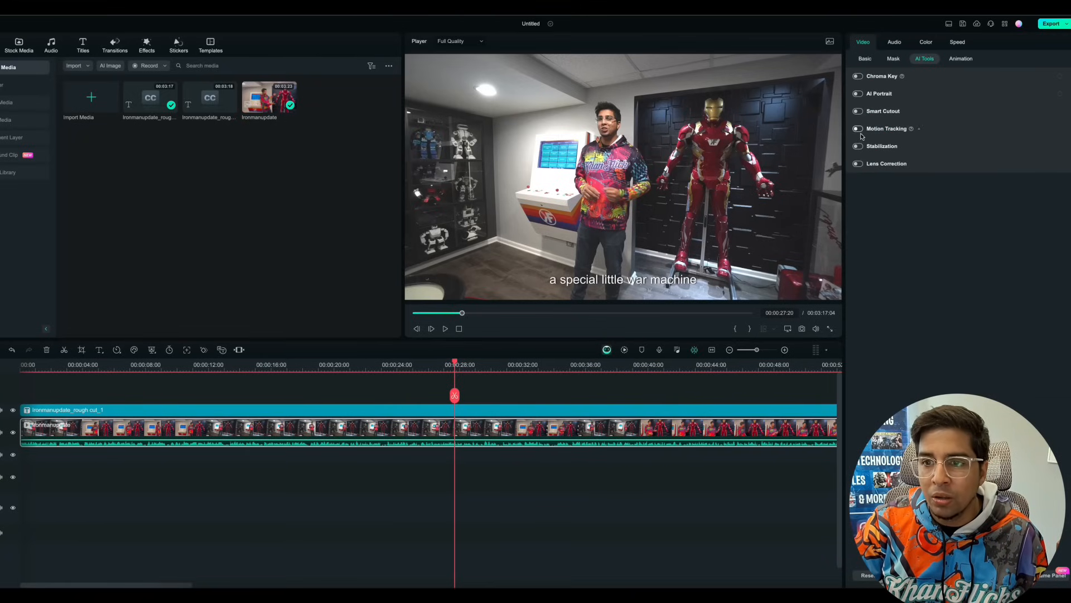
{"action": "left_click", "coordinate": [858, 145]}
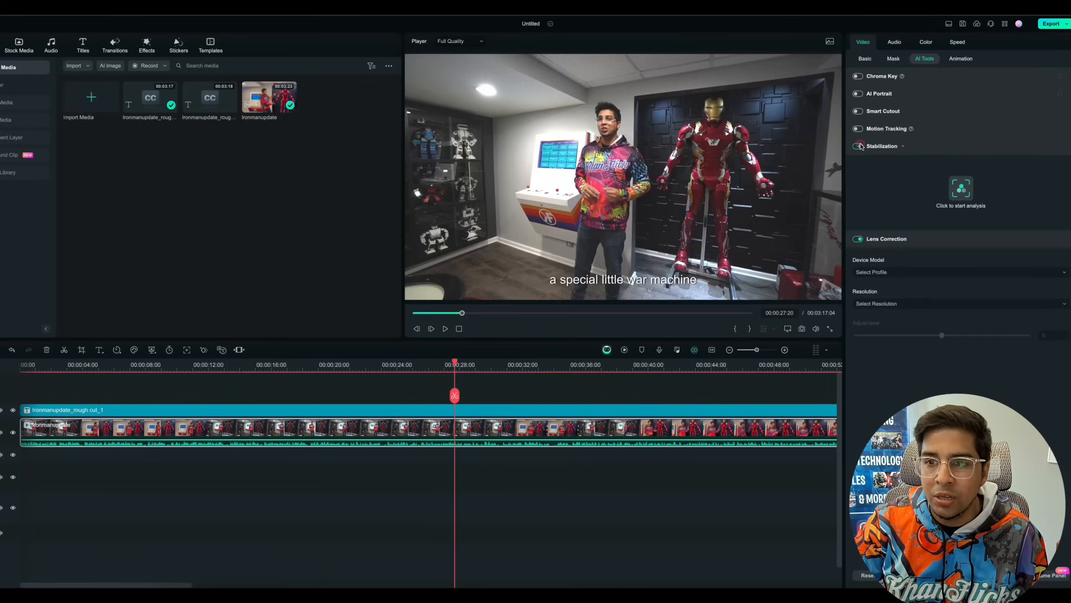
{"action": "left_click", "coordinate": [858, 128]}
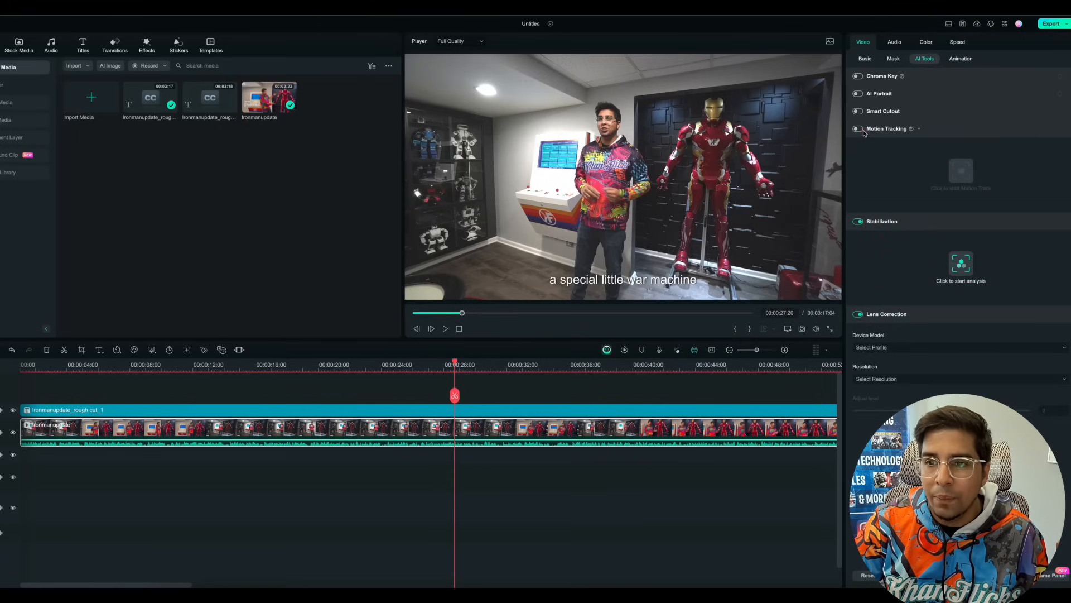
{"action": "left_click", "coordinate": [857, 128]}
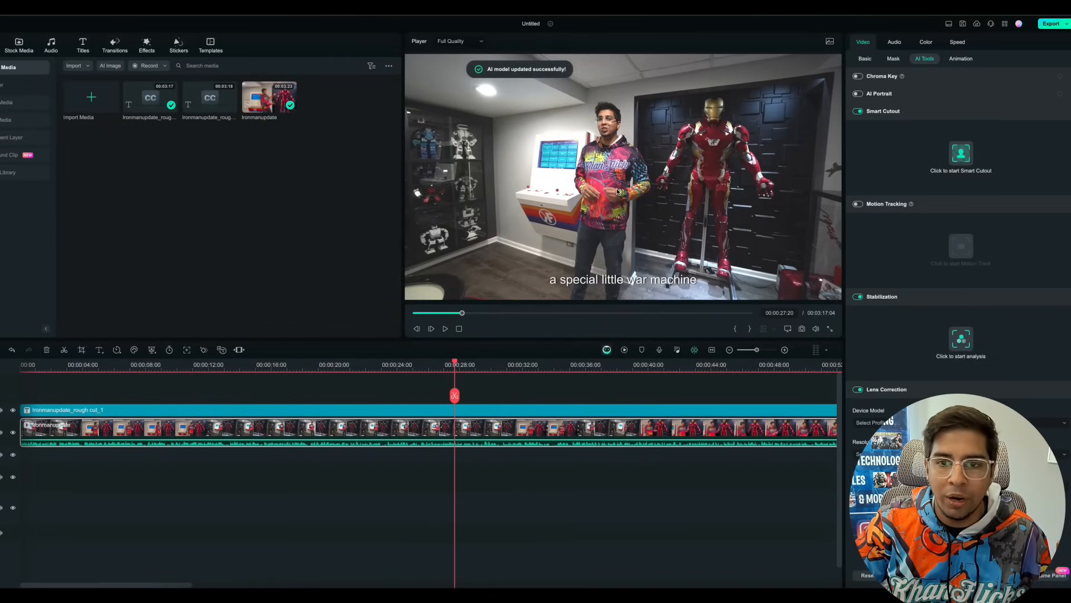
{"action": "left_click", "coordinate": [864, 59]}
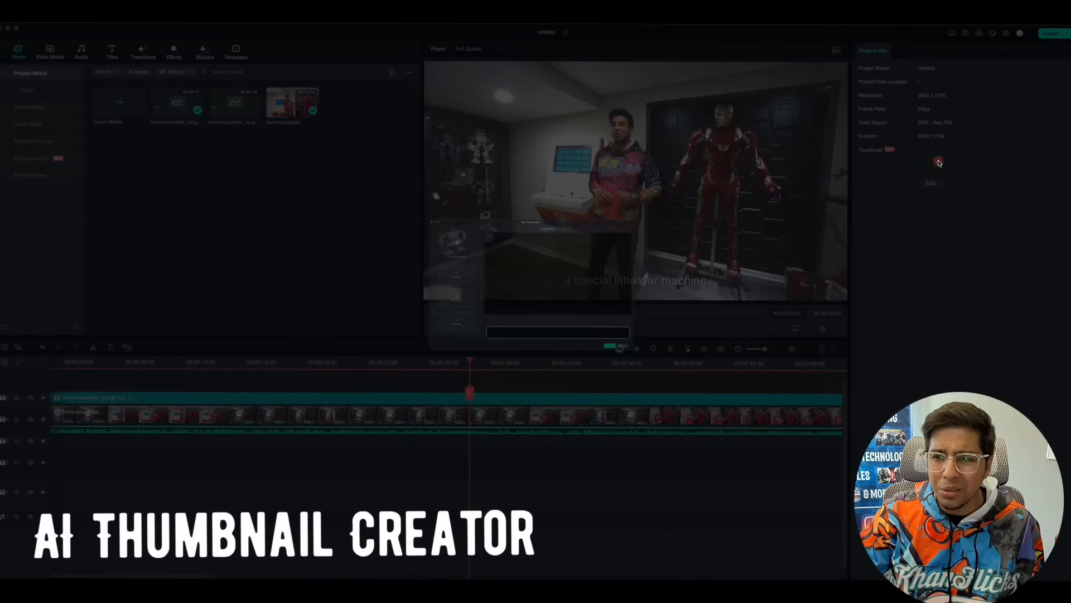
- Set the Iron Man close-up frame as the thumbnail and open it for editing
{"action": "left_click", "coordinate": [938, 161]}
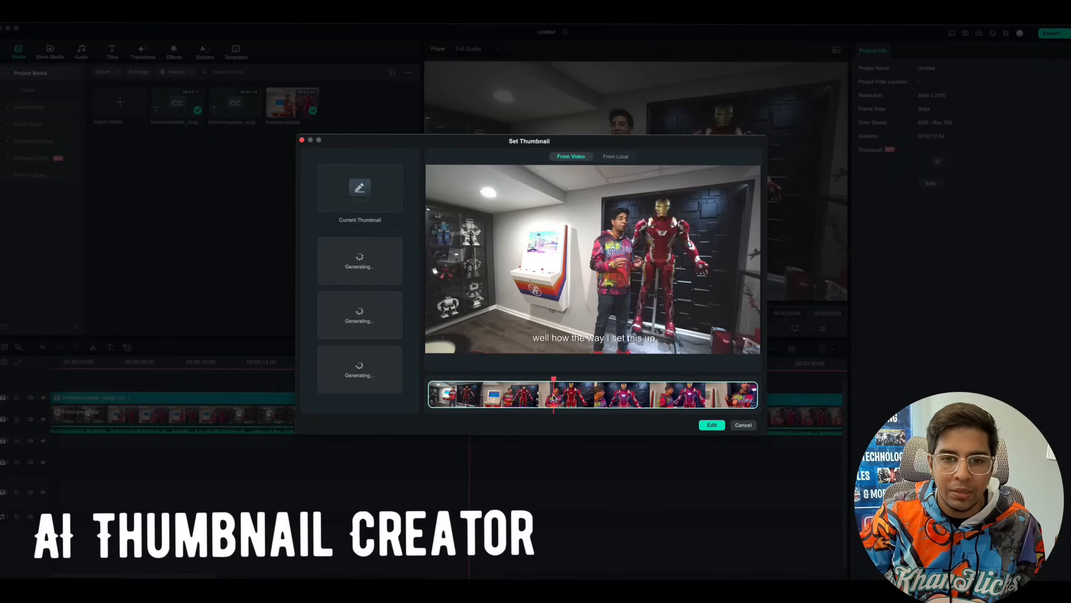
{"action": "left_click", "coordinate": [570, 396]}
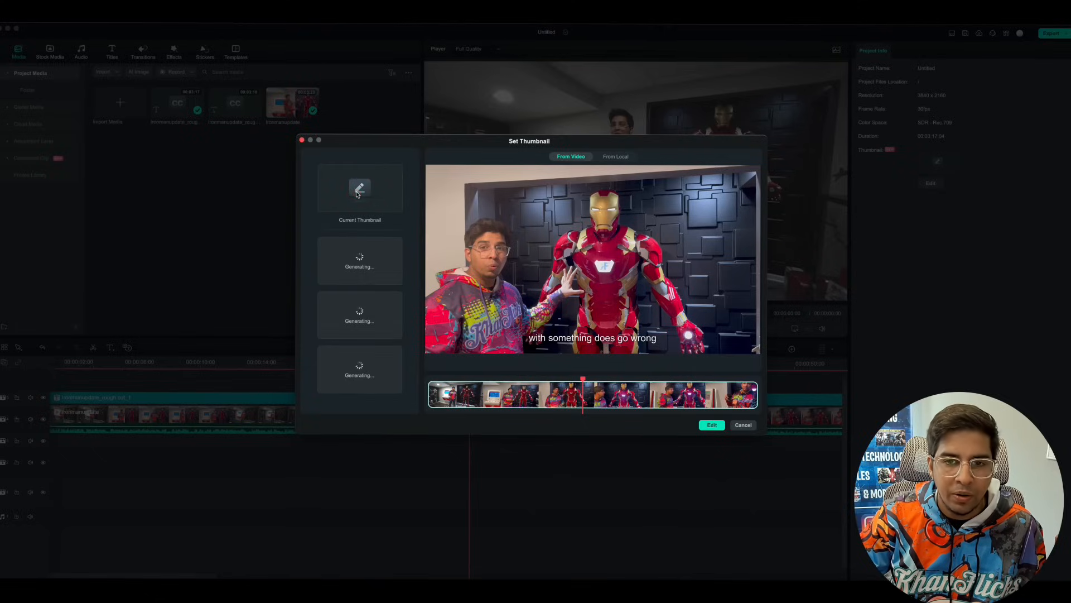
{"action": "left_click", "coordinate": [743, 425]}
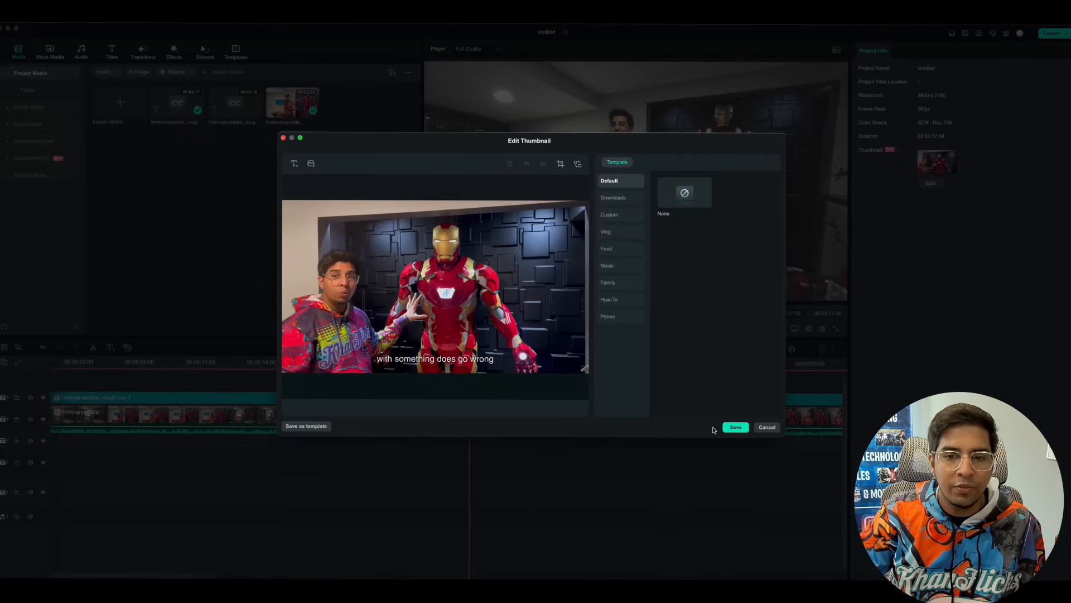
- Apply a Vlog thumbnail template and change its title to 'IRONMAN UPDATE!'
{"action": "left_click", "coordinate": [606, 232]}
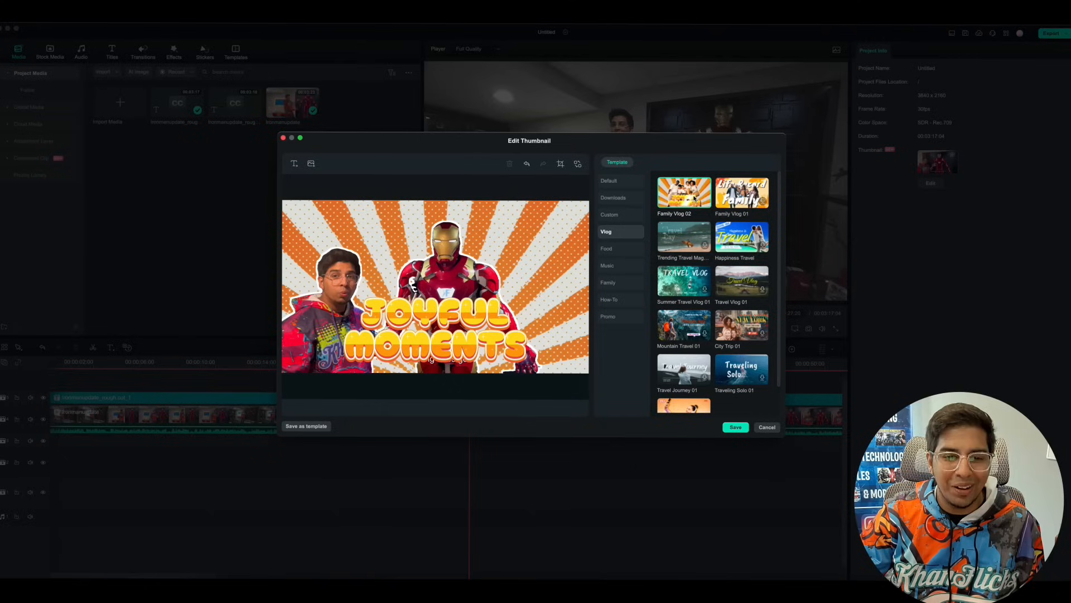
{"action": "left_click", "coordinate": [434, 334]}
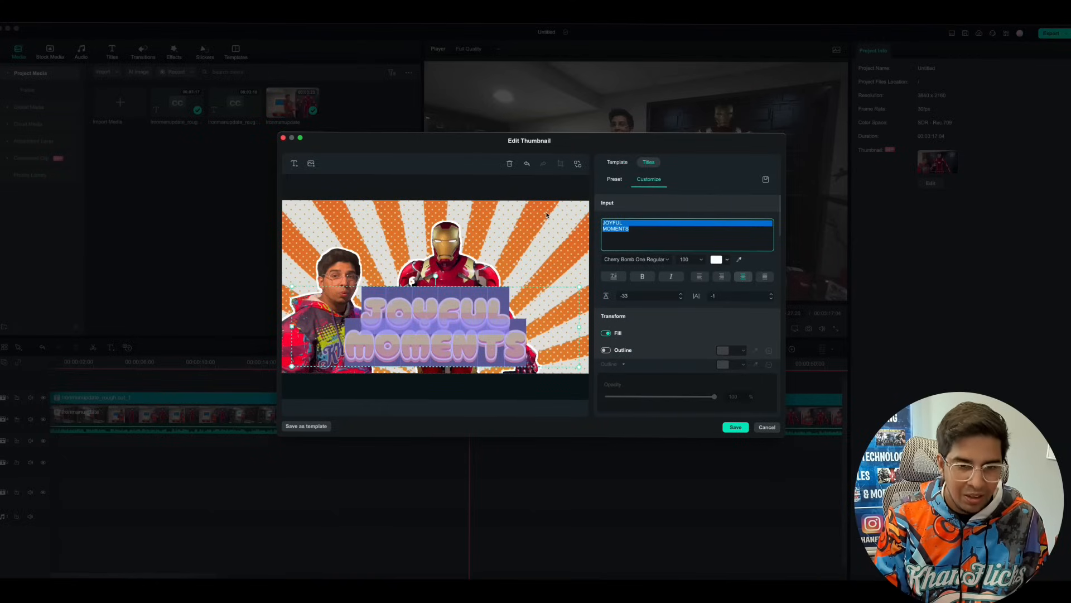
{"action": "type", "text": "IRONMAN UOPDATE!"}
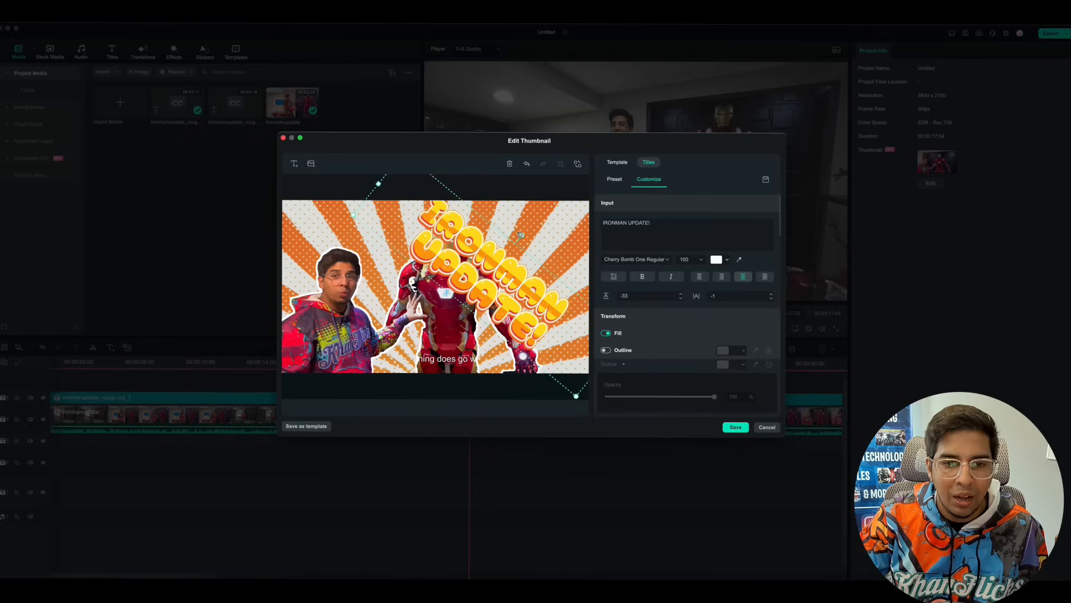
- Tilt the title and move it to the lower right beside Iron Man
{"action": "left_click", "coordinate": [638, 296]}
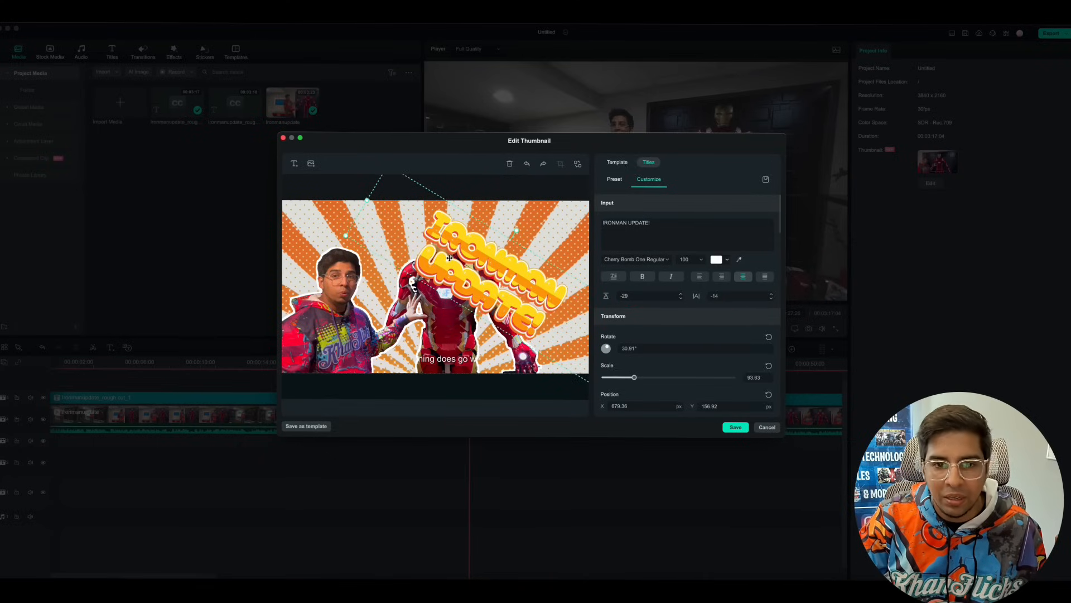
{"action": "left_click_drag", "start_coordinate": [448, 258], "coordinate": [487, 284]}
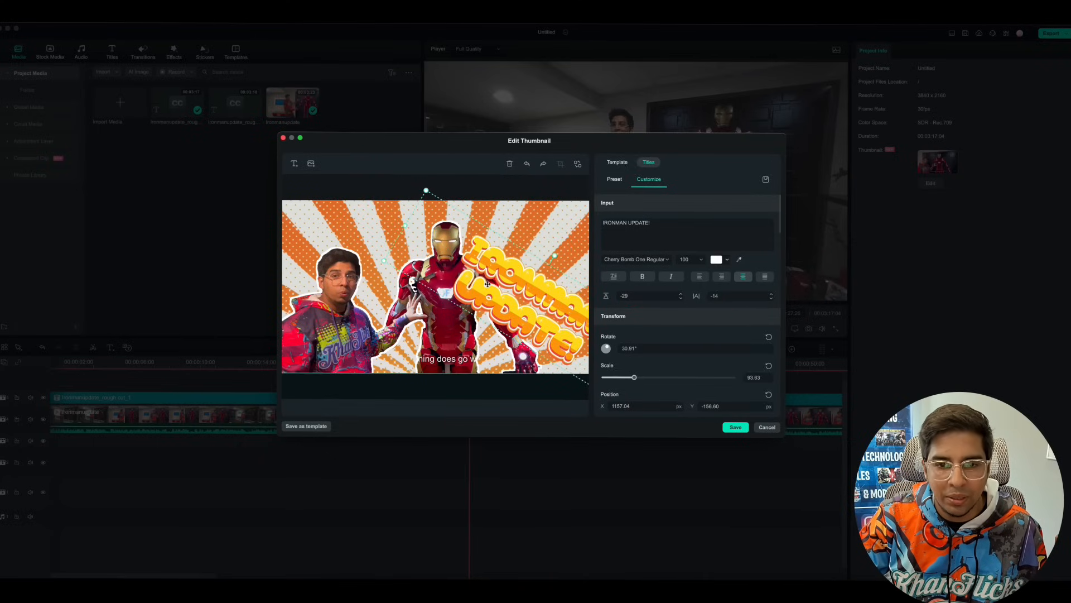
{"action": "left_click_drag", "start_coordinate": [485, 283], "coordinate": [461, 301]}
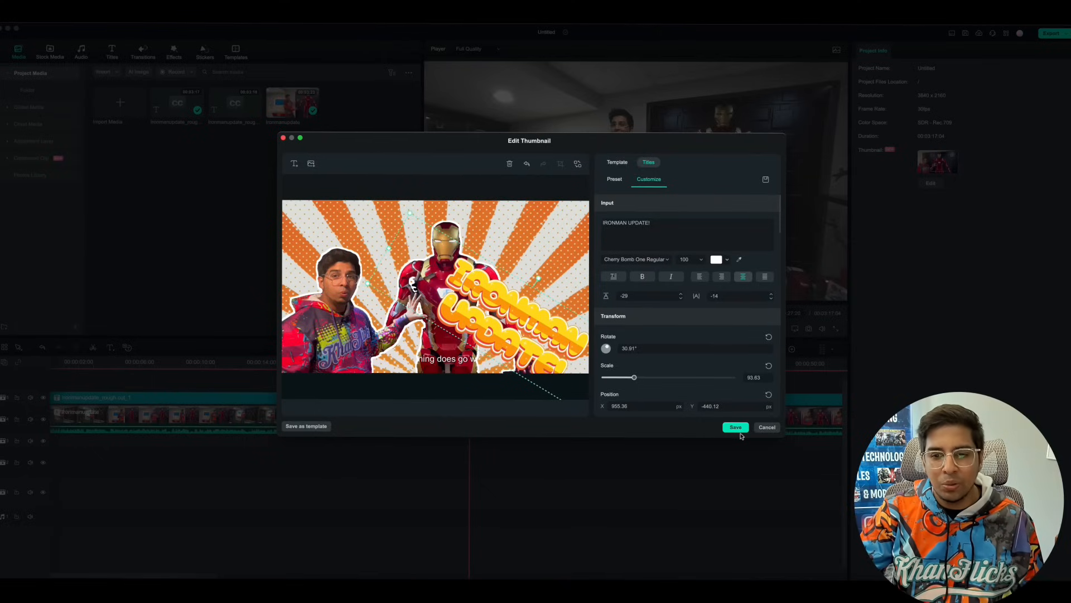
- Save the thumbnail, generate Epic-mood AI music, and download the Epic_001 track
{"action": "left_click", "coordinate": [735, 427]}
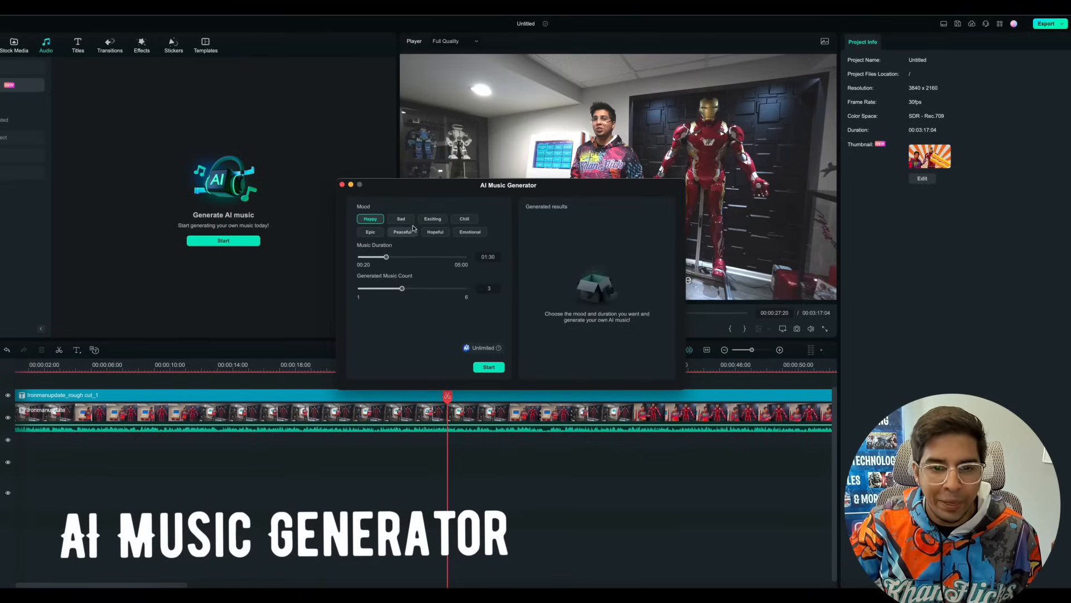
{"action": "left_click", "coordinate": [370, 231]}
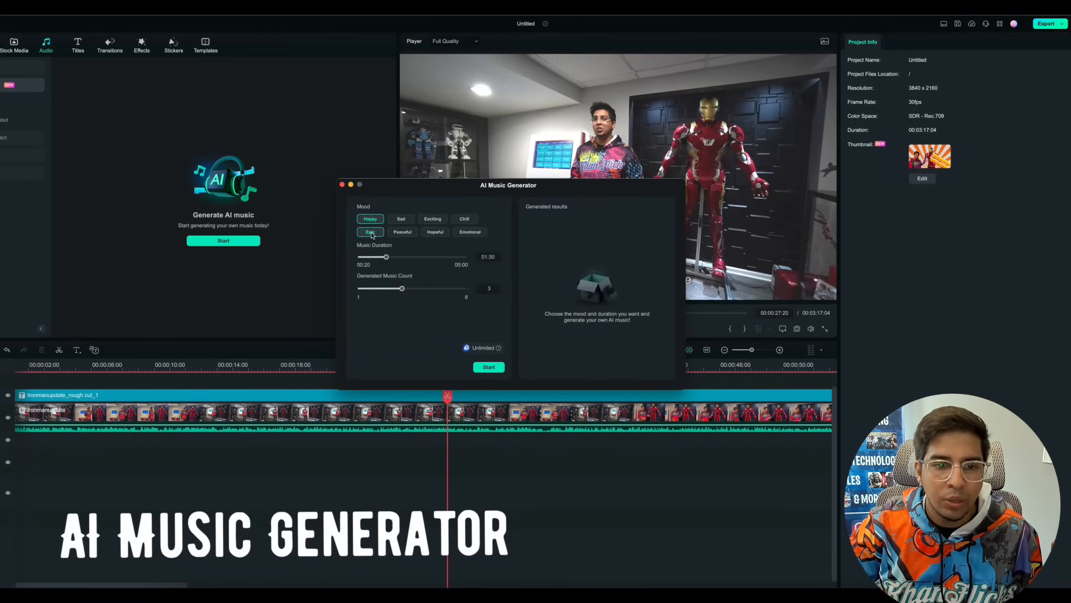
{"action": "left_click", "coordinate": [370, 232]}
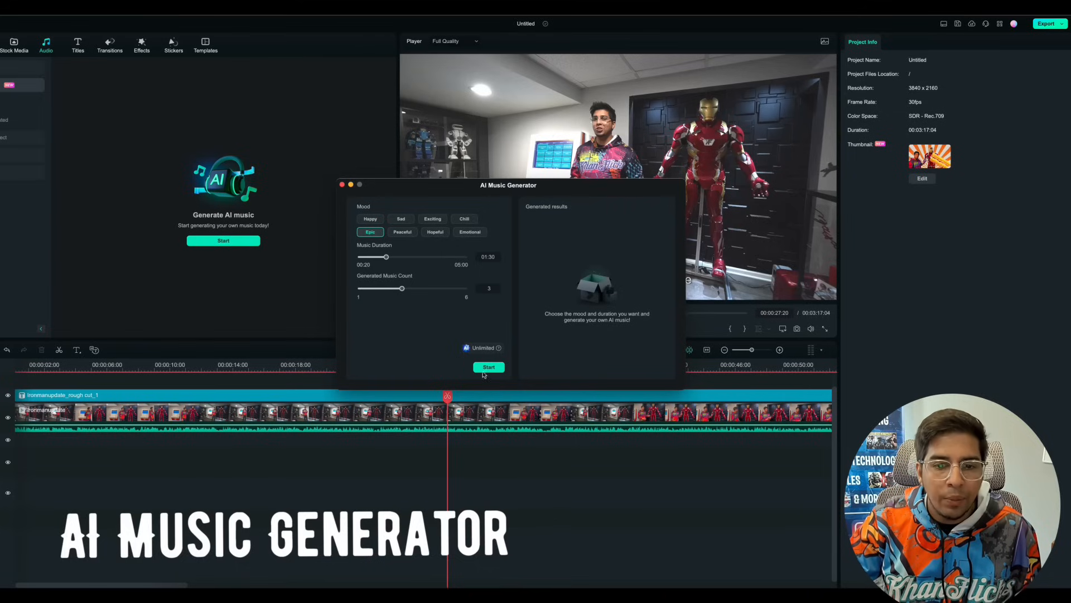
{"action": "left_click", "coordinate": [489, 367]}
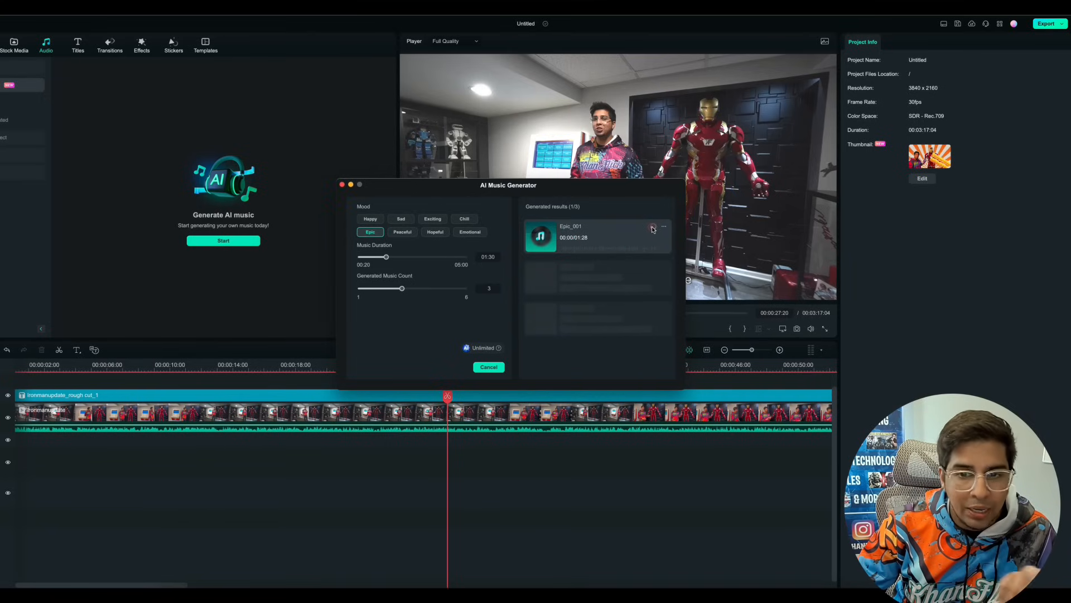
{"action": "left_click", "coordinate": [652, 227]}
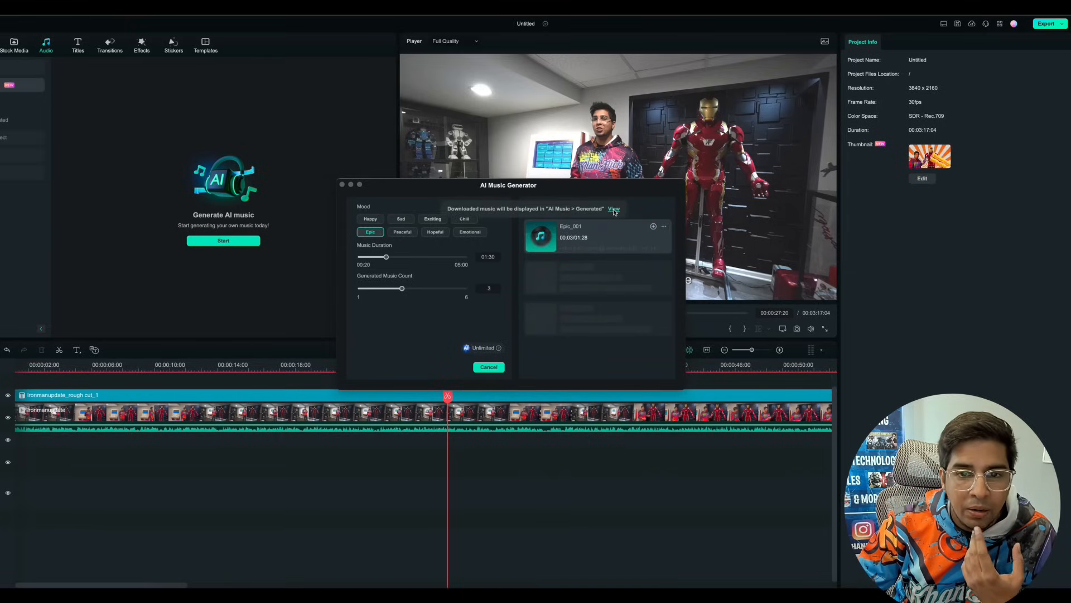
{"action": "left_click", "coordinate": [340, 183]}
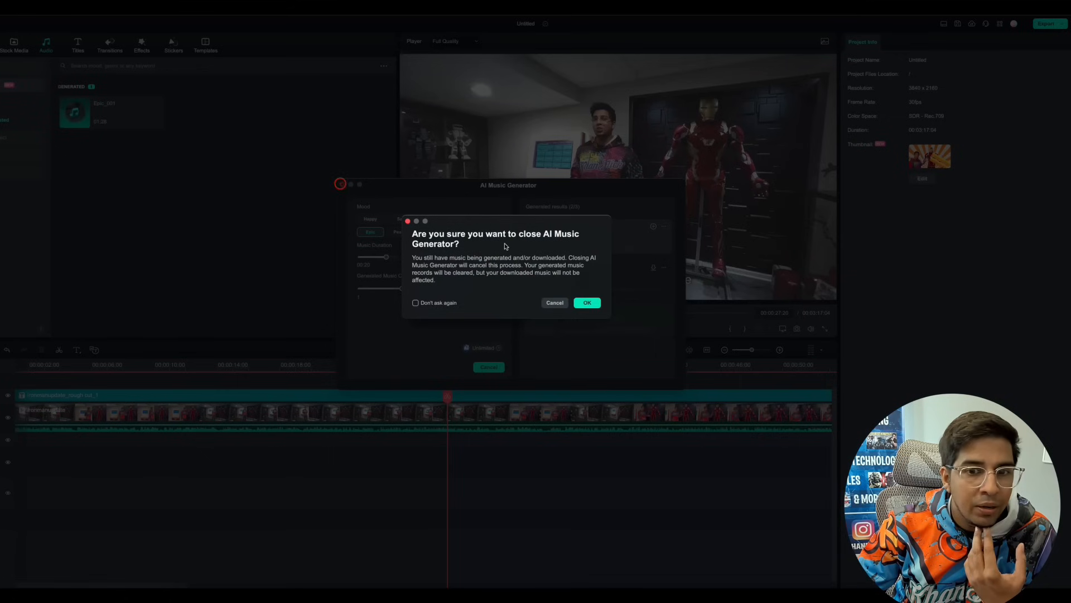
- Confirm closing the generator, lower Epic_001's volume to about -18.75 dB, and preview
{"action": "left_click", "coordinate": [587, 302]}
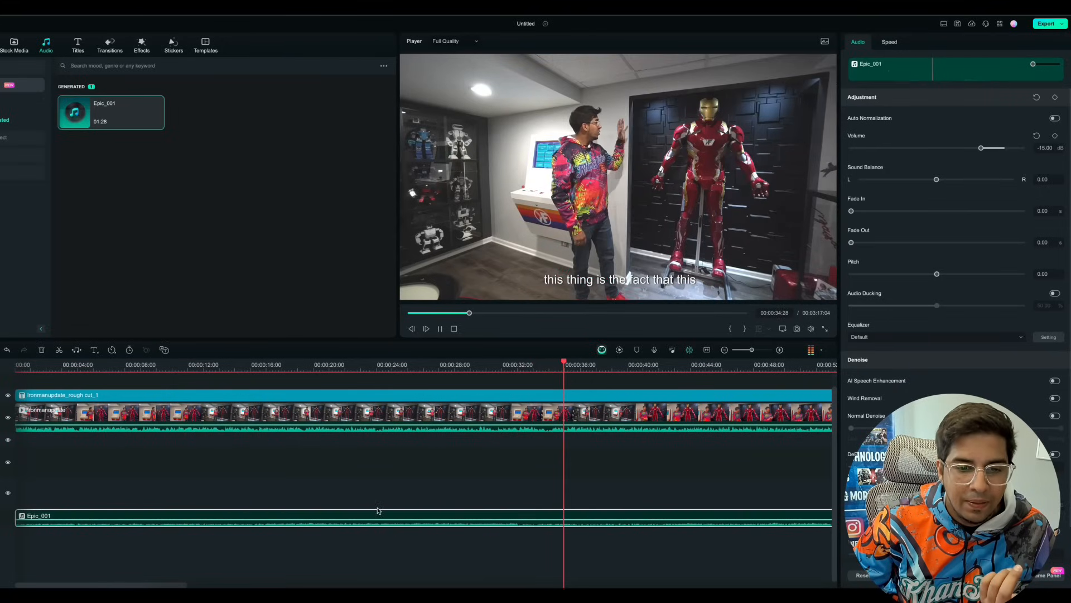
{"action": "left_click_drag", "start_coordinate": [981, 147], "coordinate": [999, 148]}
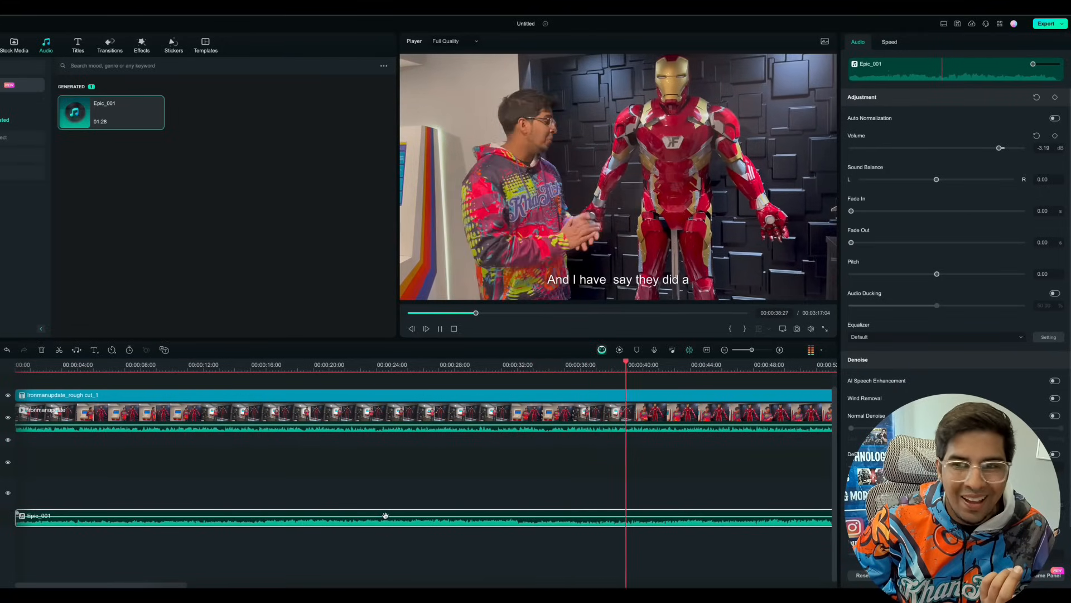
{"action": "left_click", "coordinate": [426, 329]}
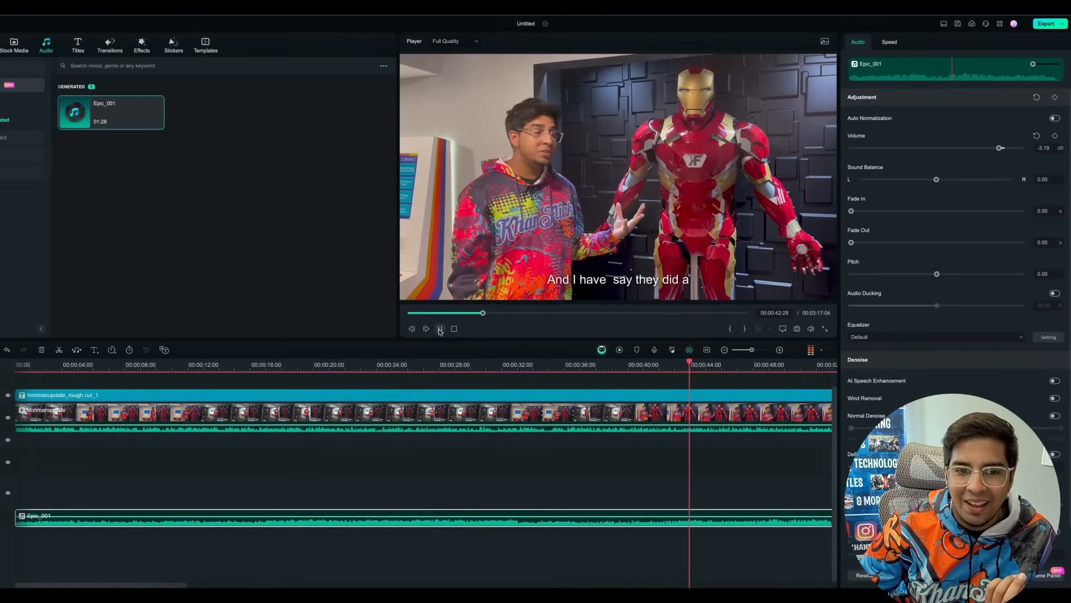
{"action": "left_click", "coordinate": [439, 329]}
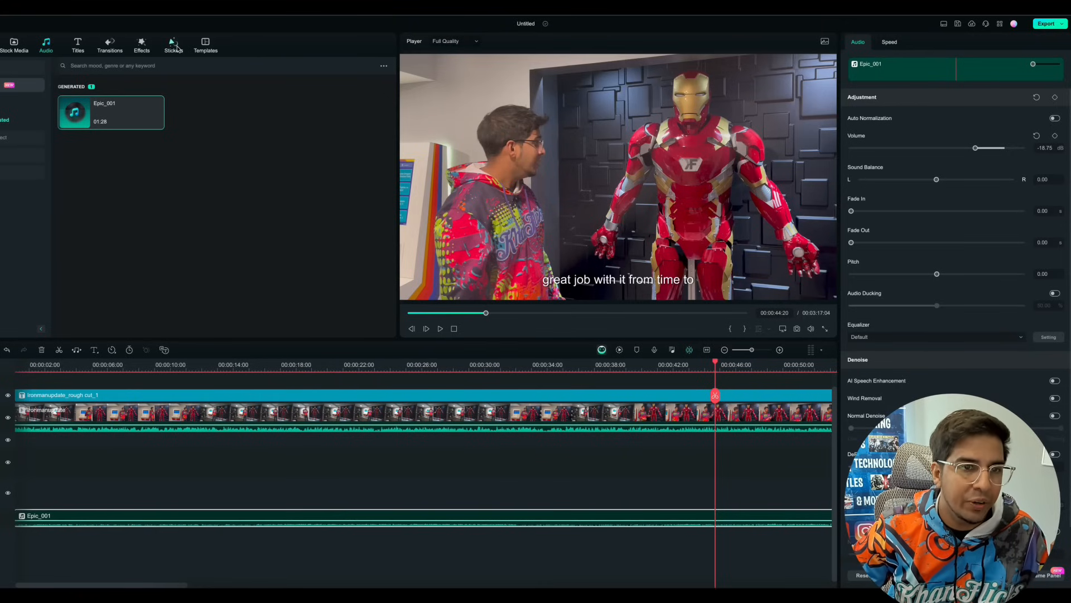
- Download the Element 14 Subscribe sticker and place it over the clip's opening
{"action": "left_click", "coordinate": [142, 44]}
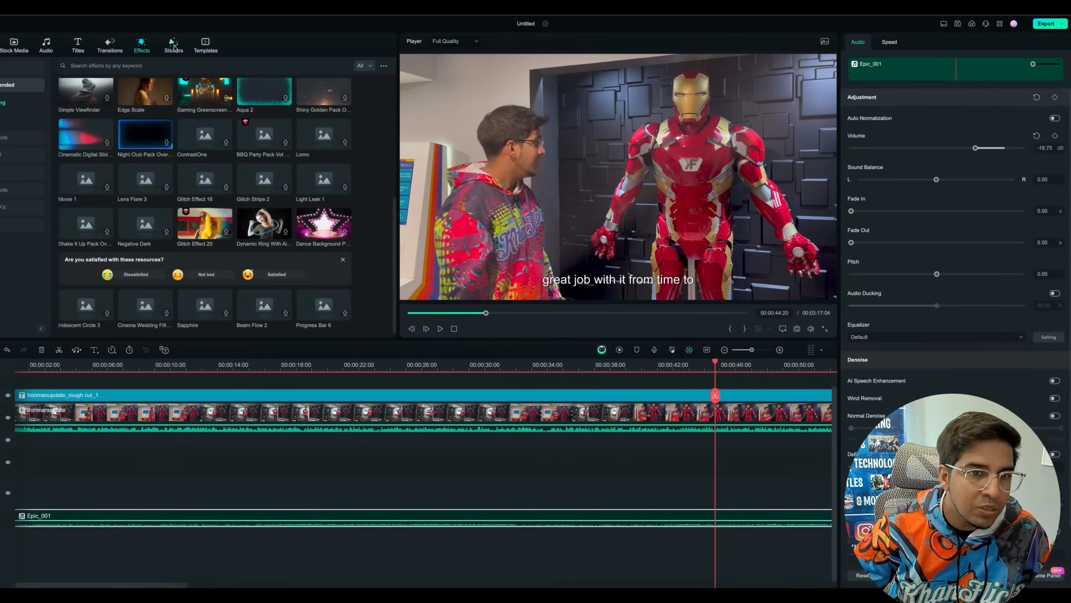
{"action": "left_click", "coordinate": [174, 44]}
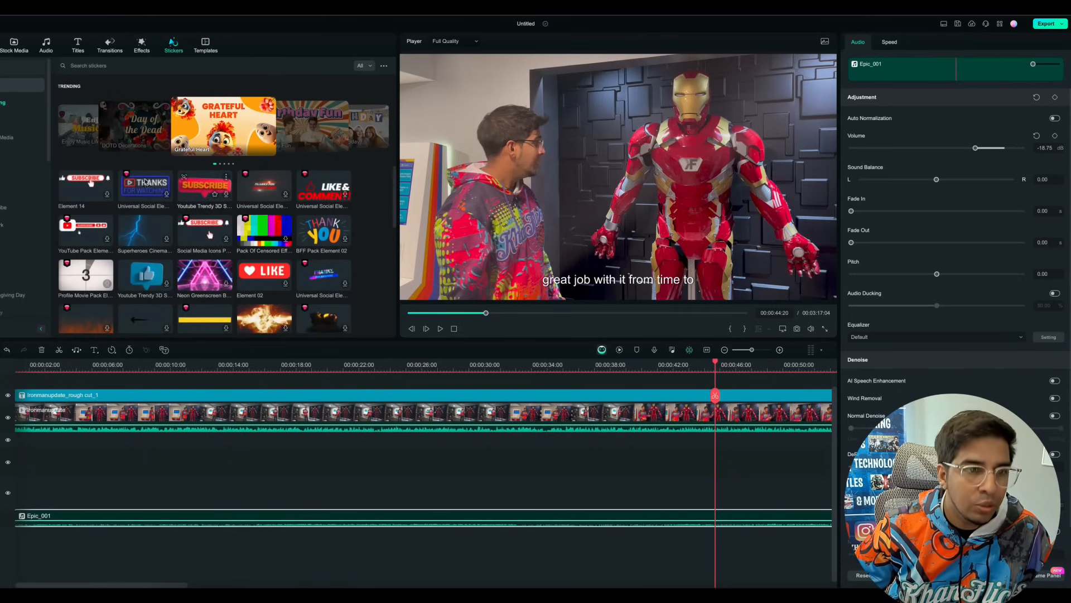
{"action": "left_click", "coordinate": [107, 196]}
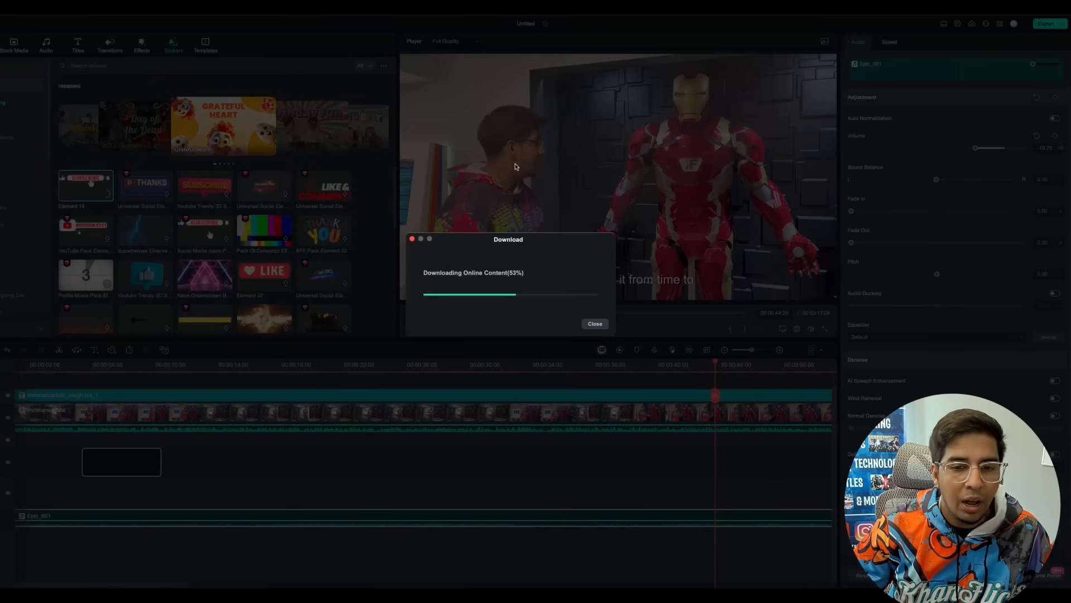
{"action": "left_click", "coordinate": [595, 323]}
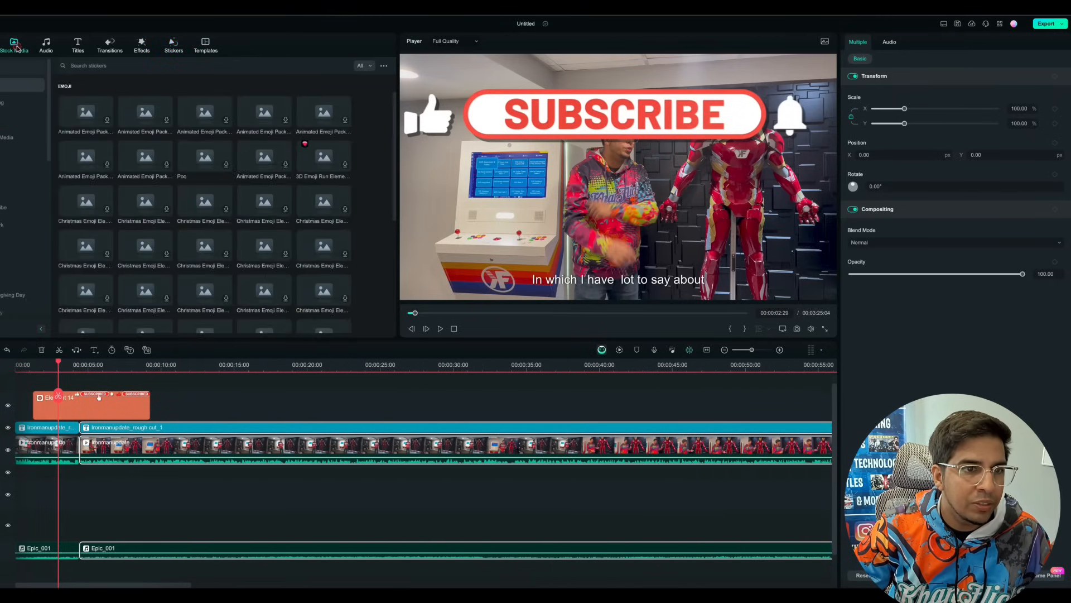
- Browse Stock Media and open the Adjustment Layer presets
{"action": "left_click", "coordinate": [14, 43]}
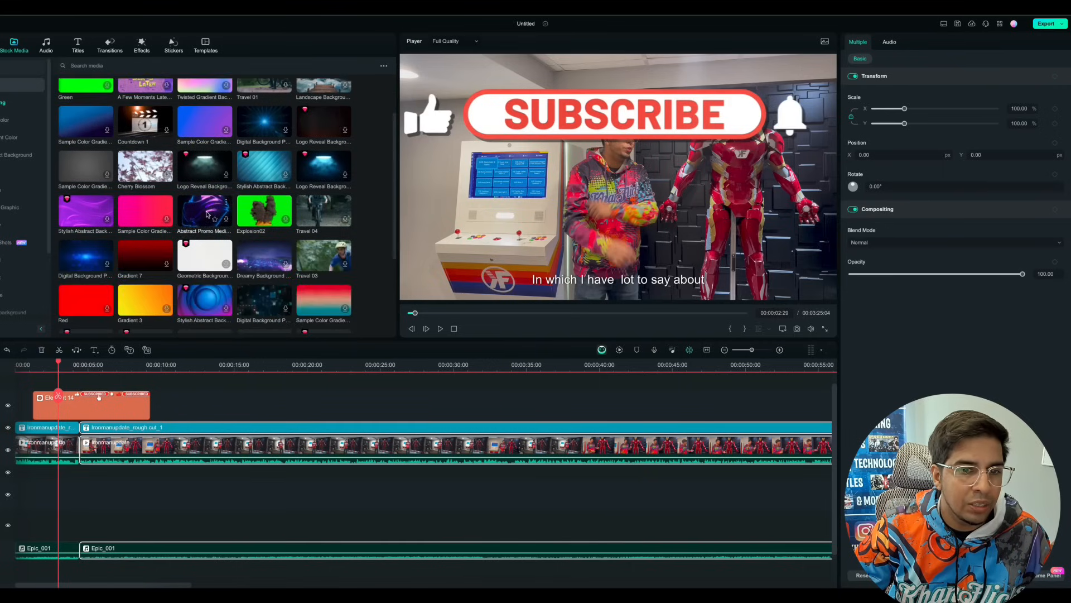
{"action": "scroll", "scroll_direction": "down", "scroll_amount": 3}
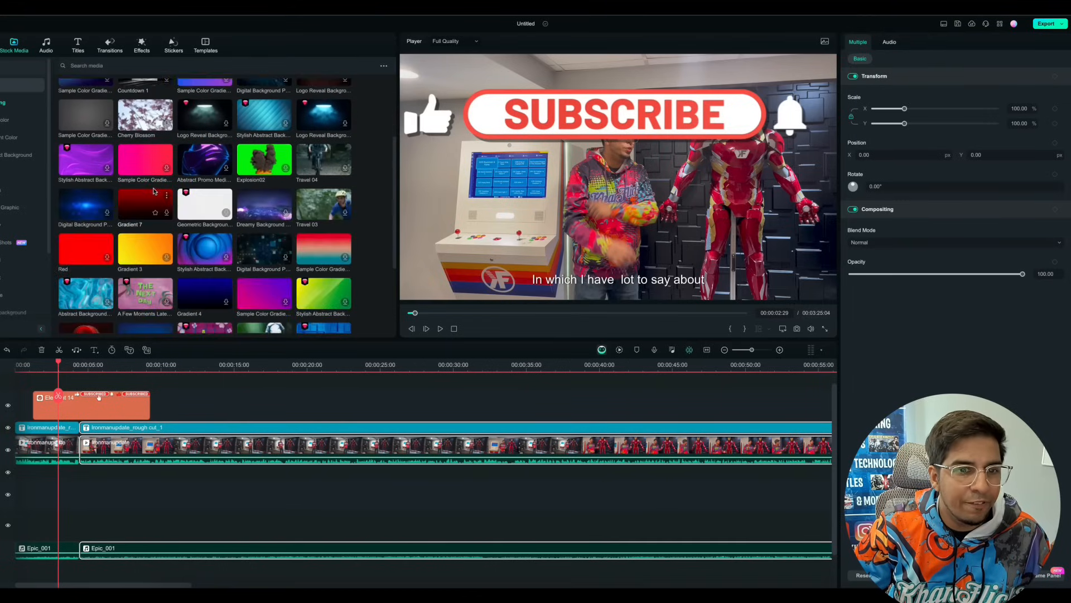
{"action": "left_click", "coordinate": [17, 45]}
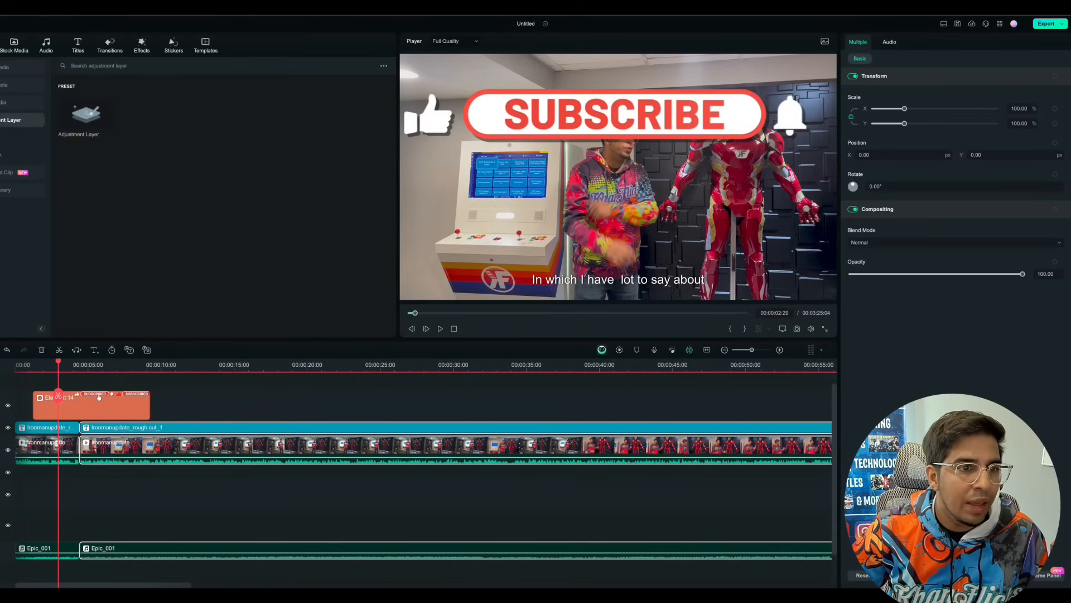
- Generate a Futuristic-style AI image from the prompt 'Ironman flying'
{"action": "left_click", "coordinate": [6, 67]}
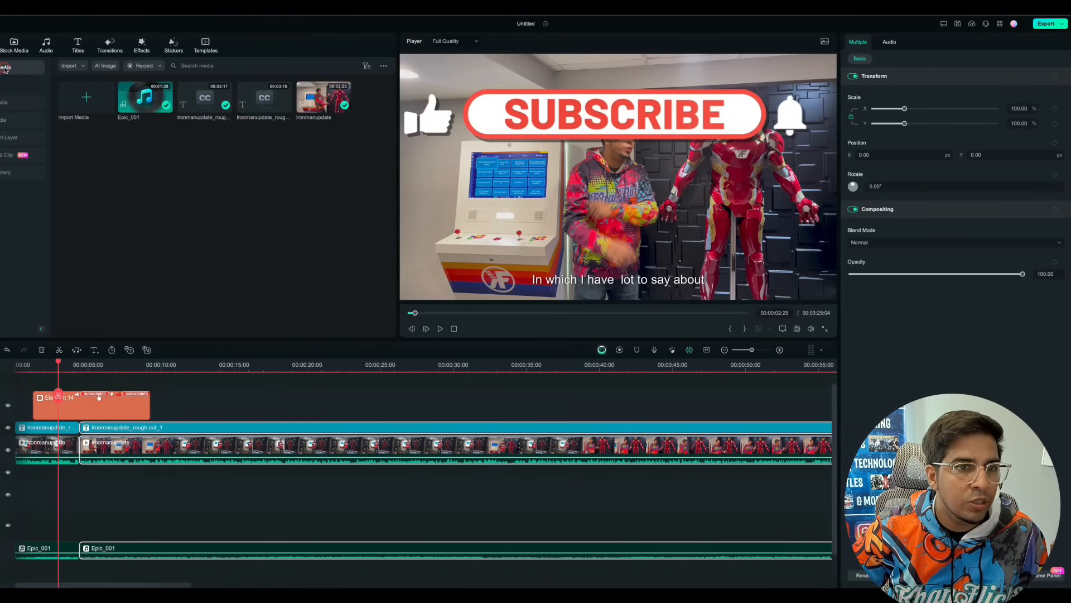
{"action": "left_click", "coordinate": [105, 65]}
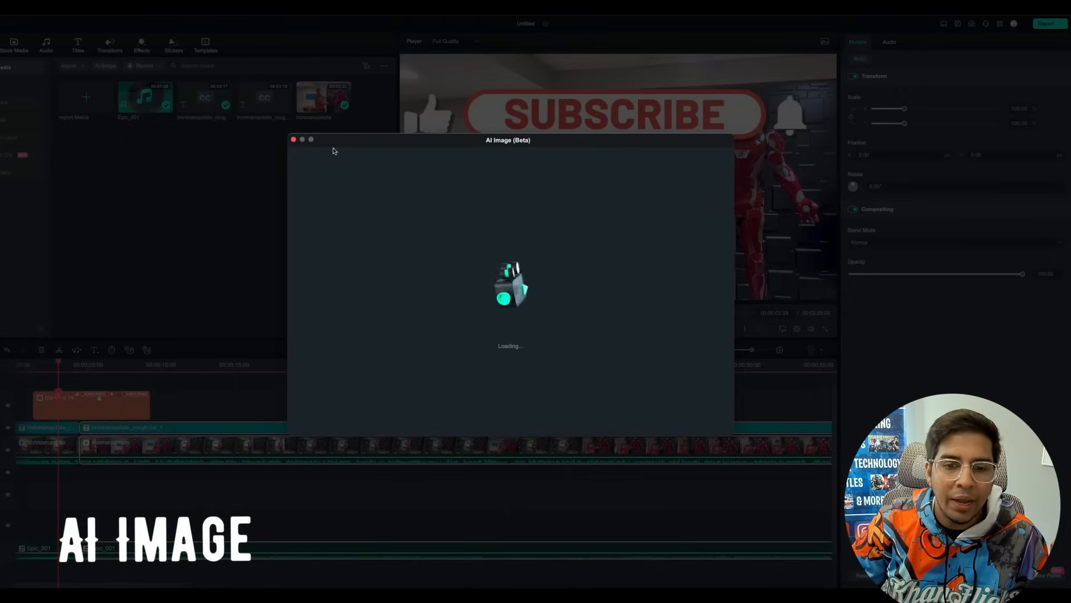
{"action": "mouse_move", "coordinate": [517, 241]}
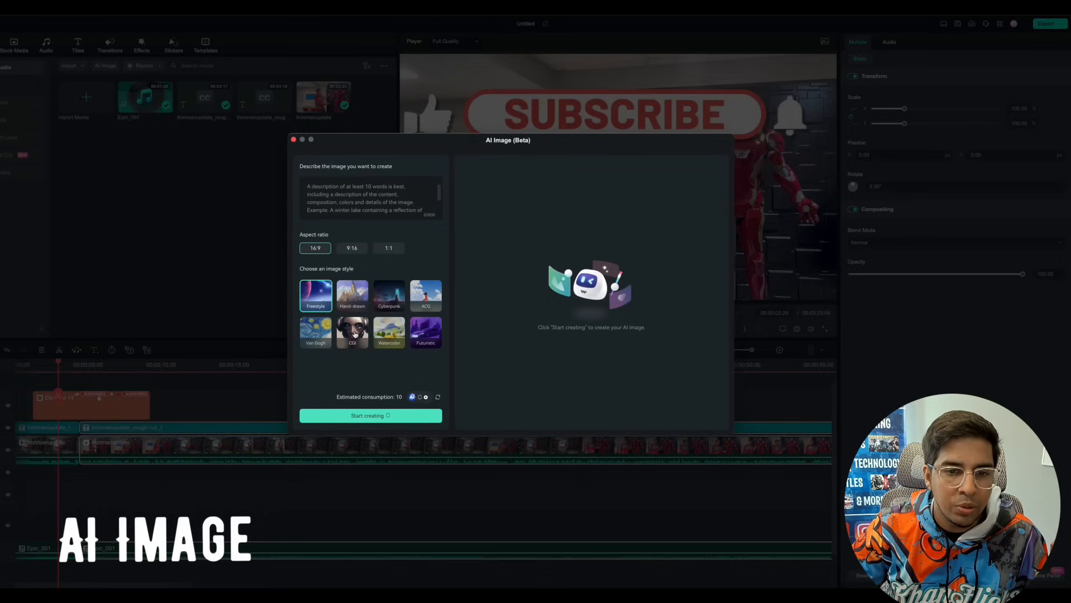
{"action": "left_click", "coordinate": [426, 333]}
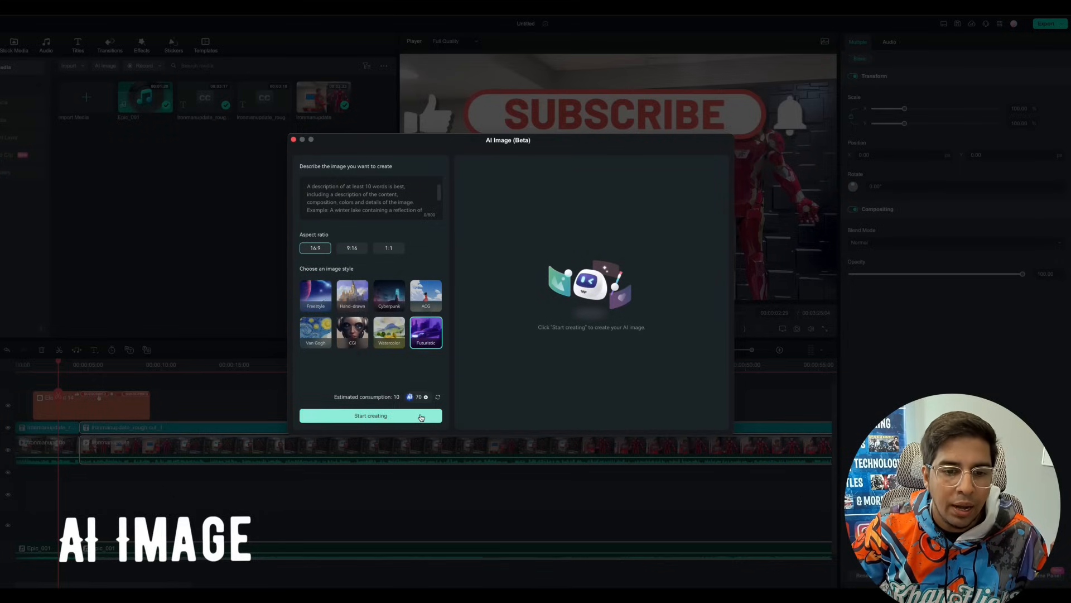
{"action": "left_click", "coordinate": [372, 202]}
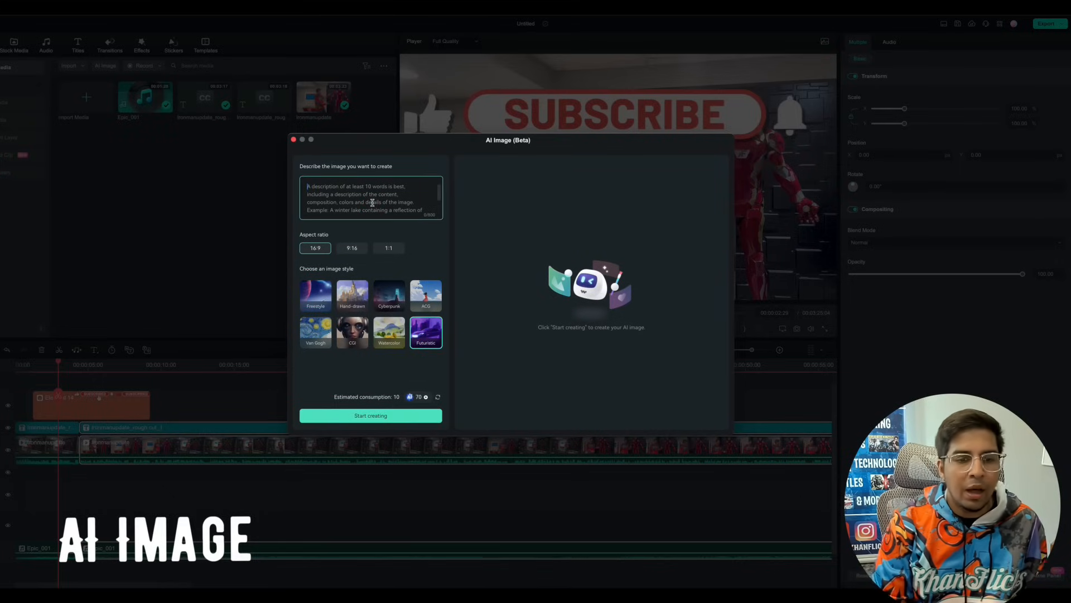
{"action": "type", "text": "iron"}
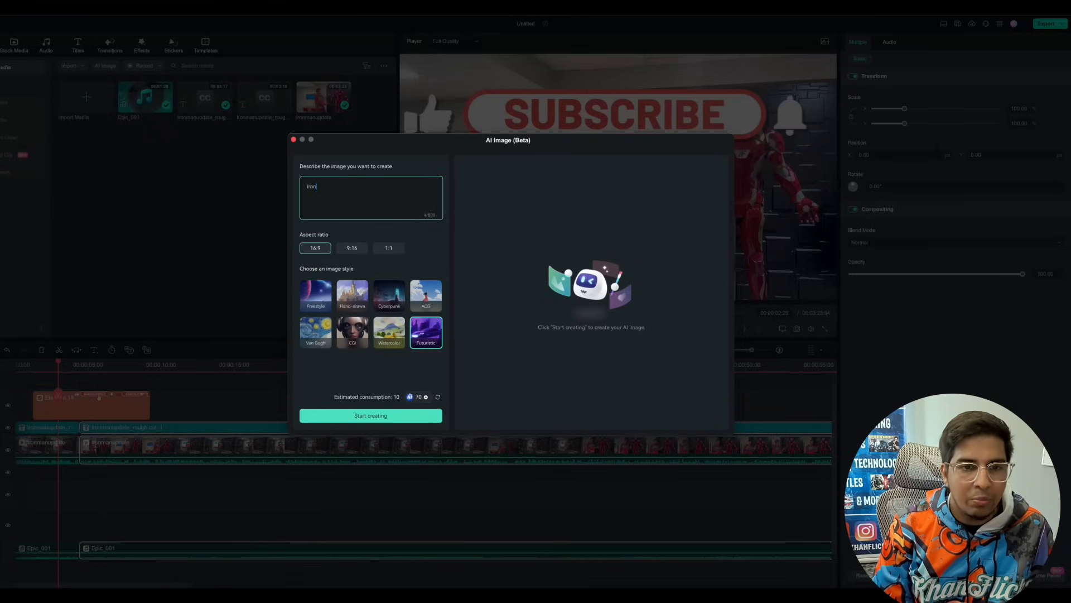
{"action": "type", "text": "Ironman flyi"}
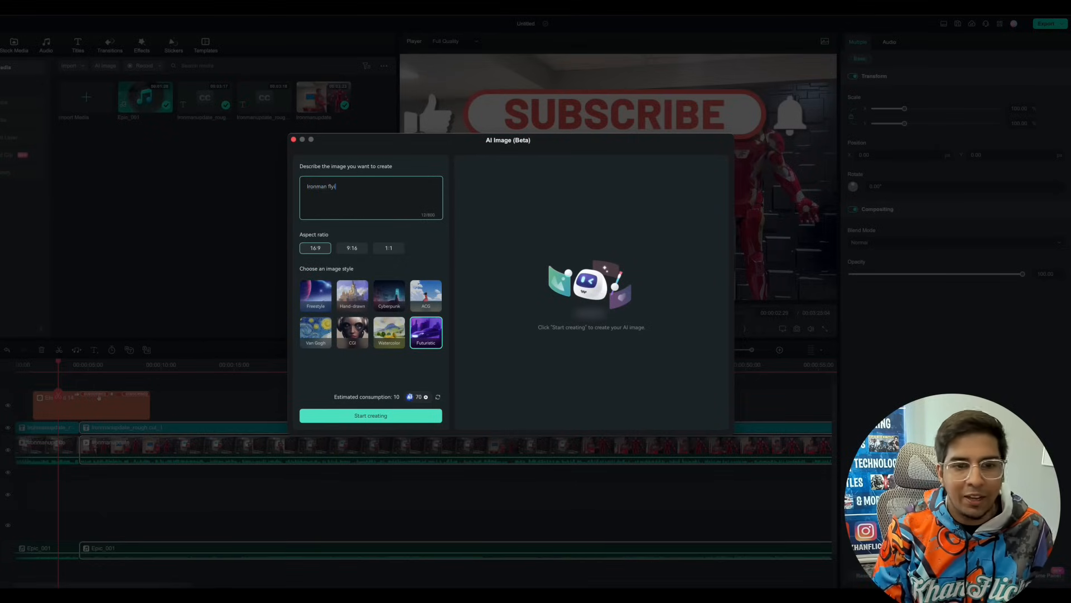
{"action": "left_click", "coordinate": [371, 415]}
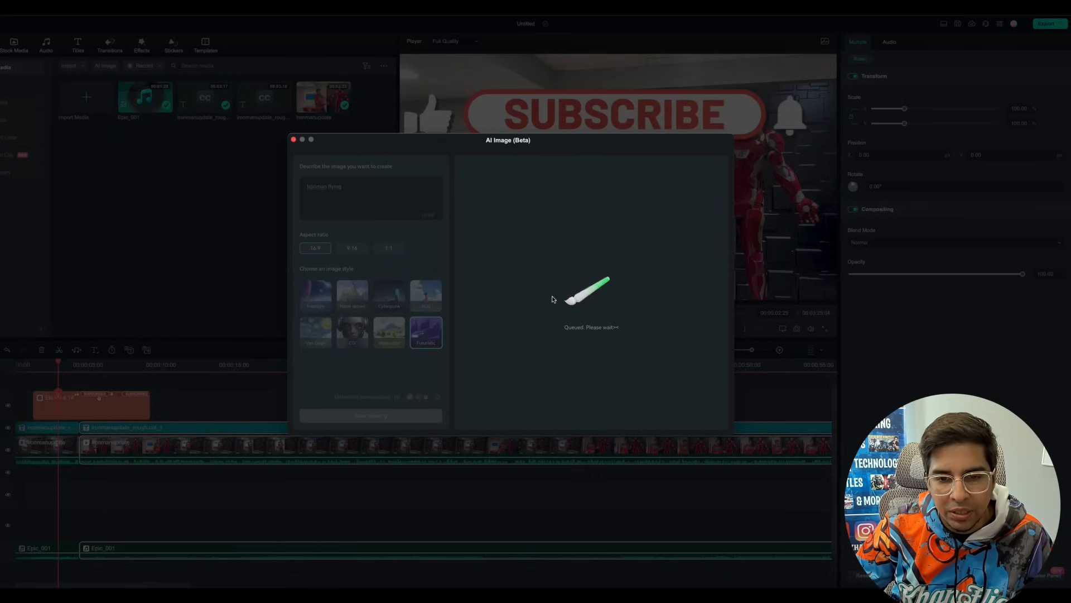
{"action": "mouse_move", "coordinate": [514, 395]}
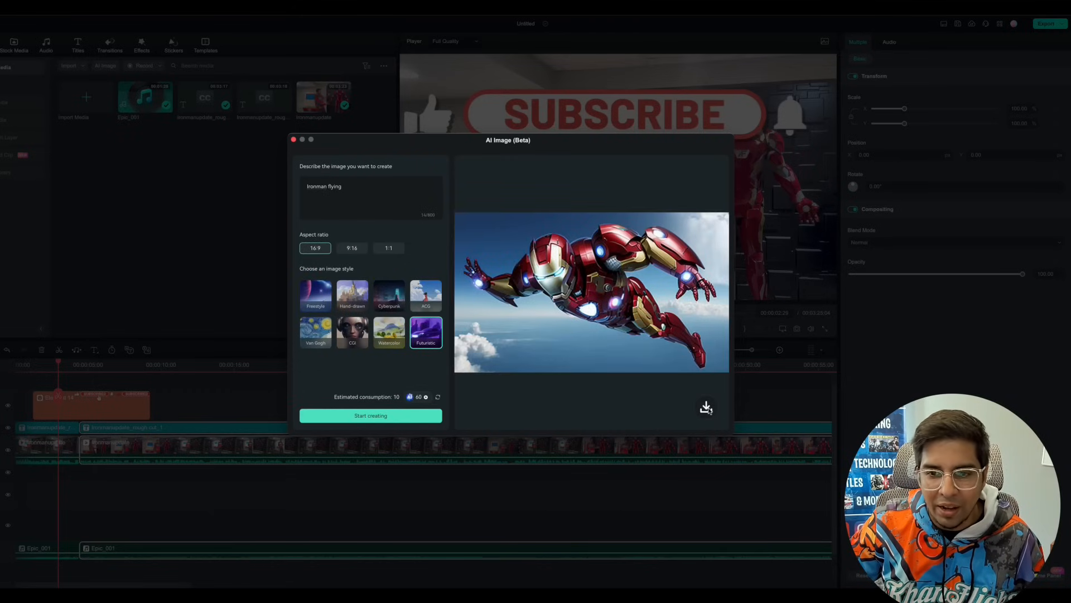
- Add the generated Iron Man image, shrink it to about 34%, and reposition it
{"action": "left_click", "coordinate": [706, 408]}
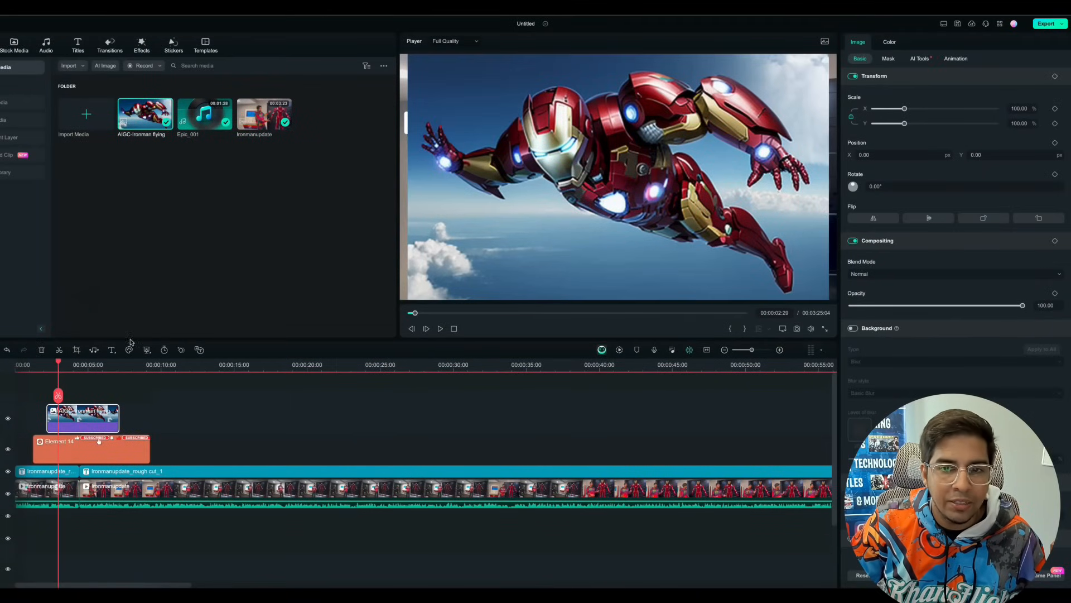
{"action": "left_click_drag", "start_coordinate": [907, 108], "coordinate": [901, 108]}
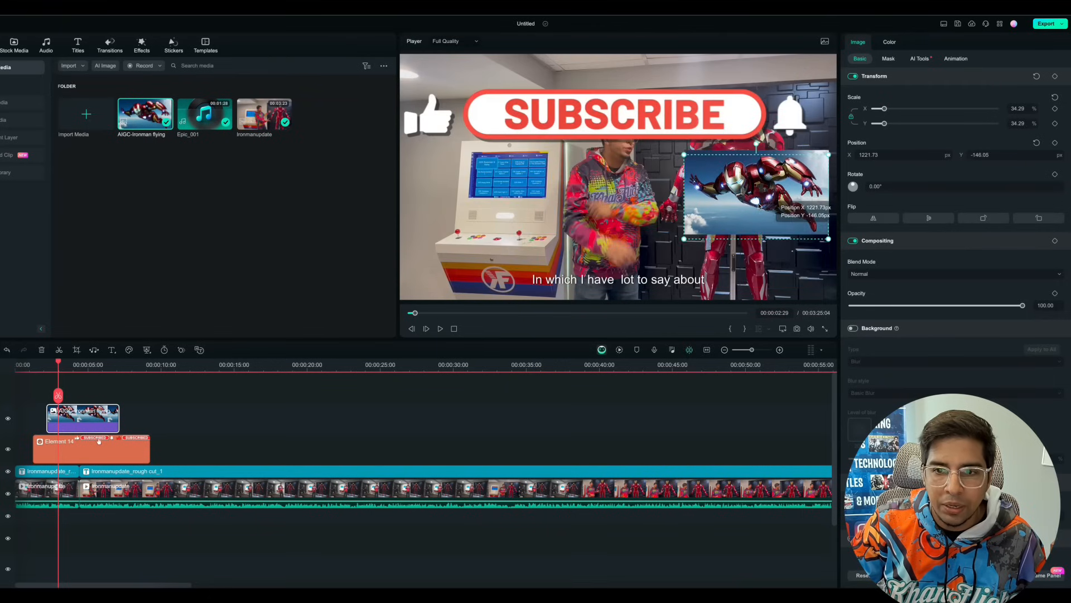
{"action": "left_click_drag", "start_coordinate": [755, 198], "coordinate": [749, 208]}
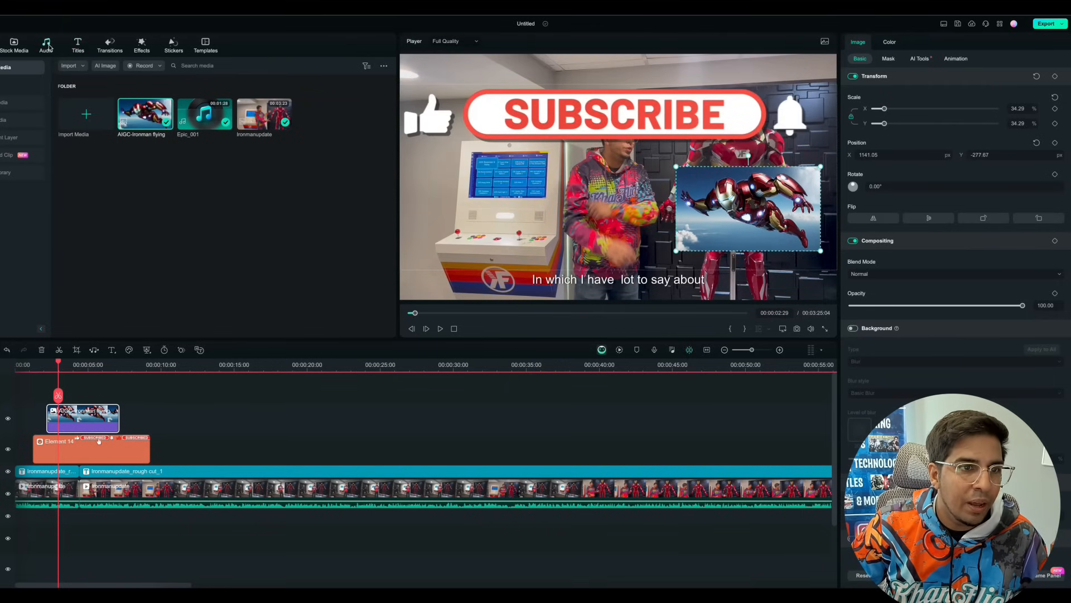
- Browse the Stock Media, Stickers, Effects and Titles libraries, then return to project media
{"action": "left_click", "coordinate": [14, 43]}
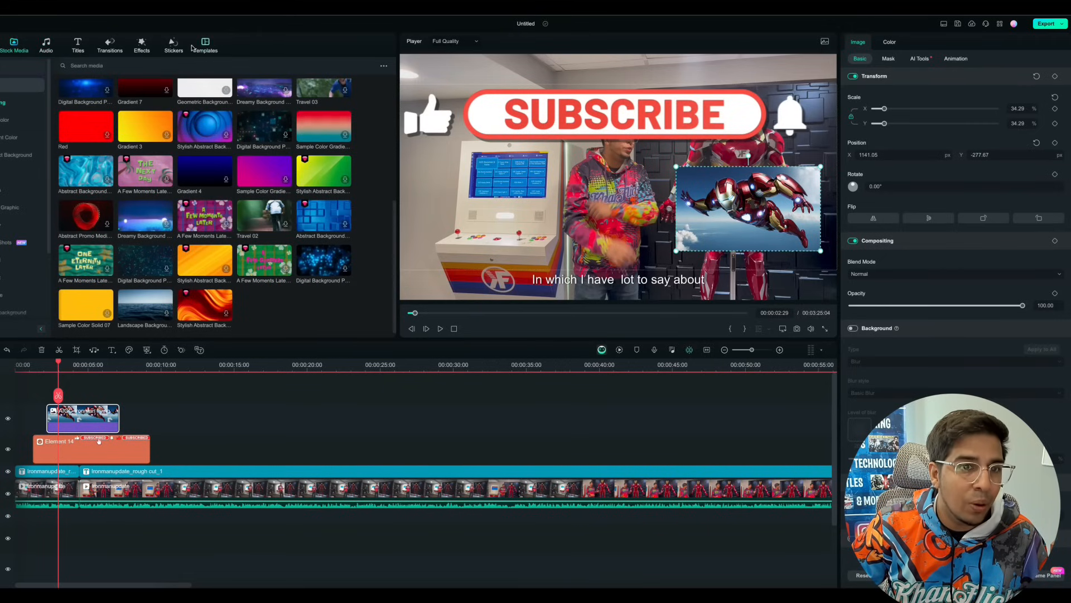
{"action": "left_click", "coordinate": [173, 45]}
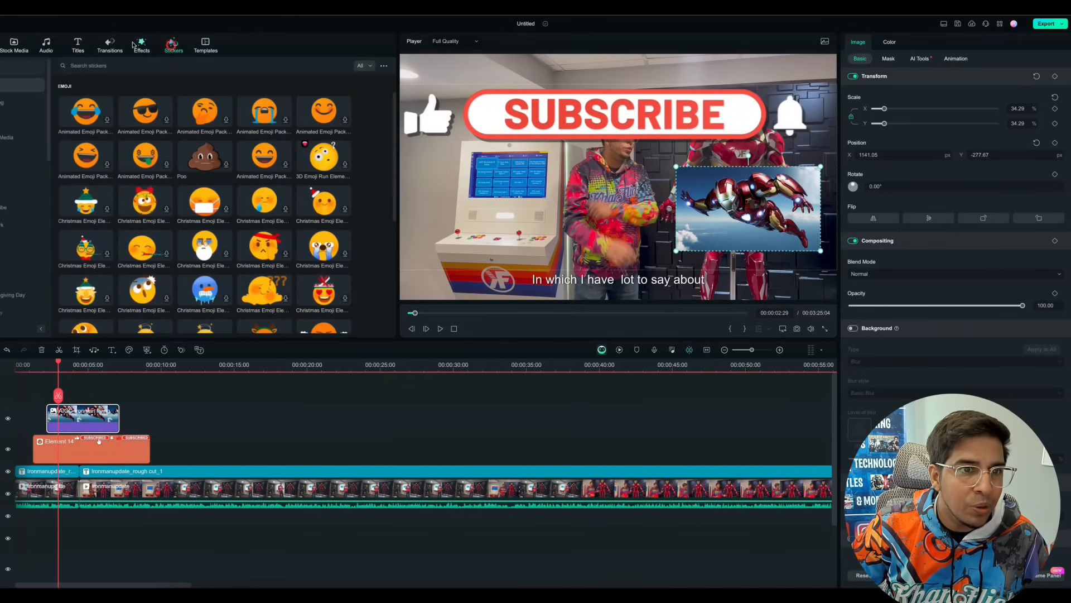
{"action": "left_click", "coordinate": [142, 43]}
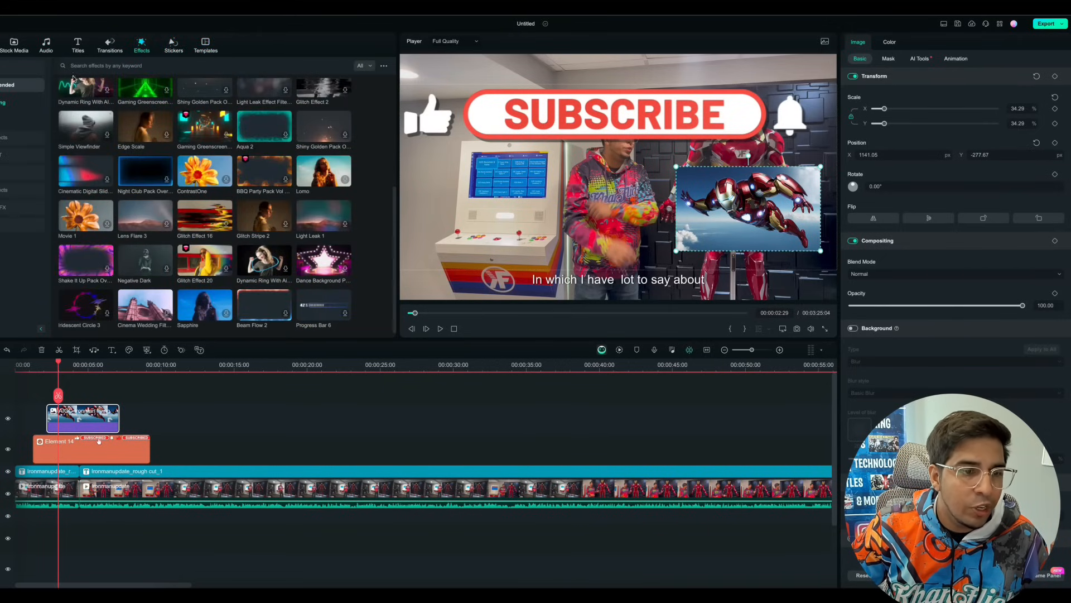
{"action": "left_click", "coordinate": [76, 44]}
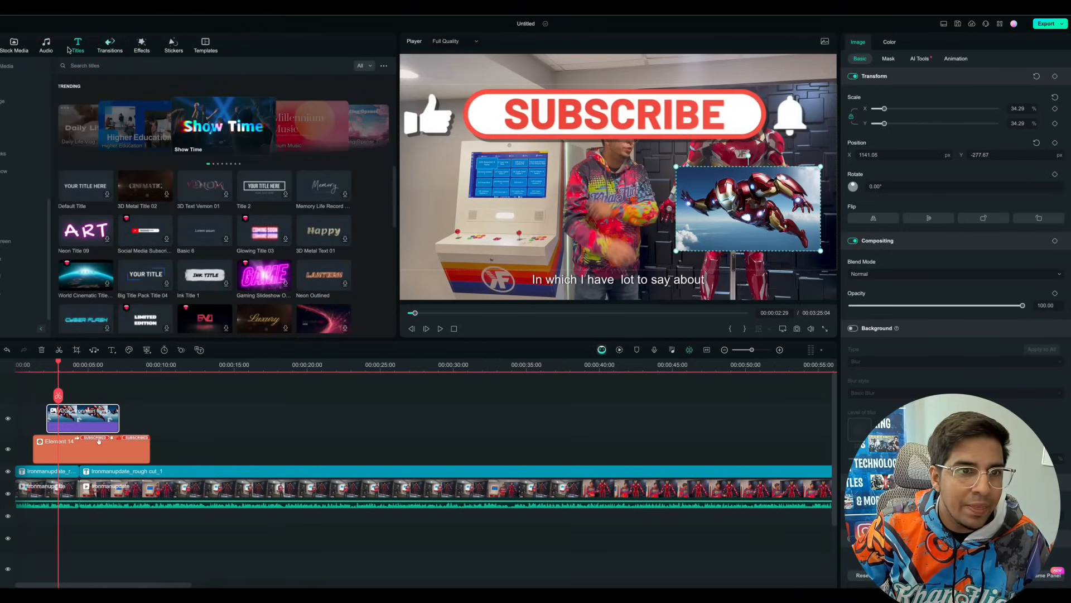
{"action": "left_click", "coordinate": [13, 44]}
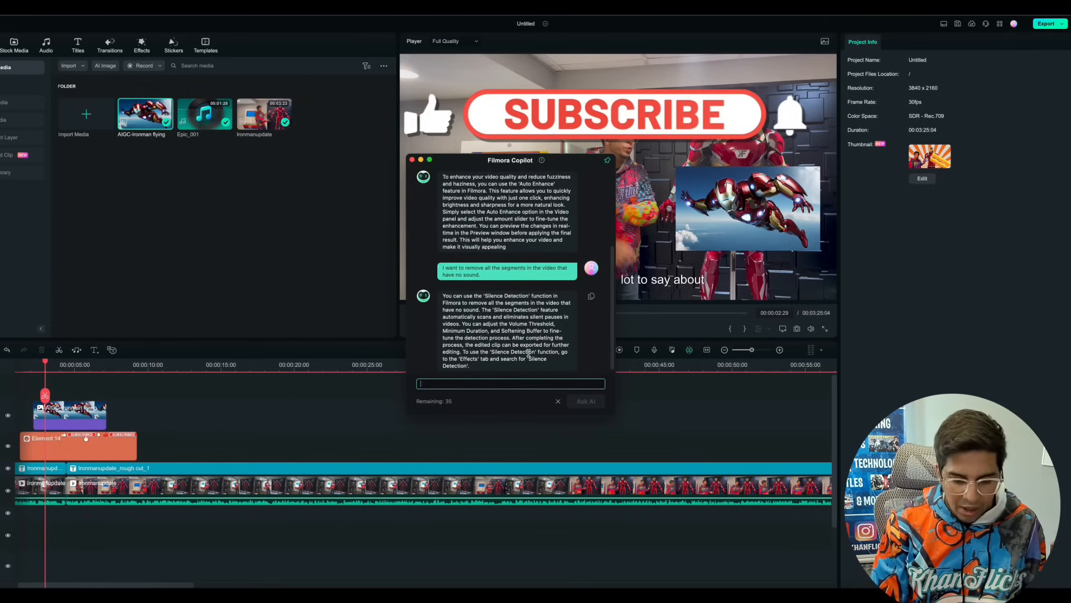
- Ask Copilot how to add stickers to a video and follow its Sticker suggestion
{"action": "type", "text": "how do I add stickers and when should I"}
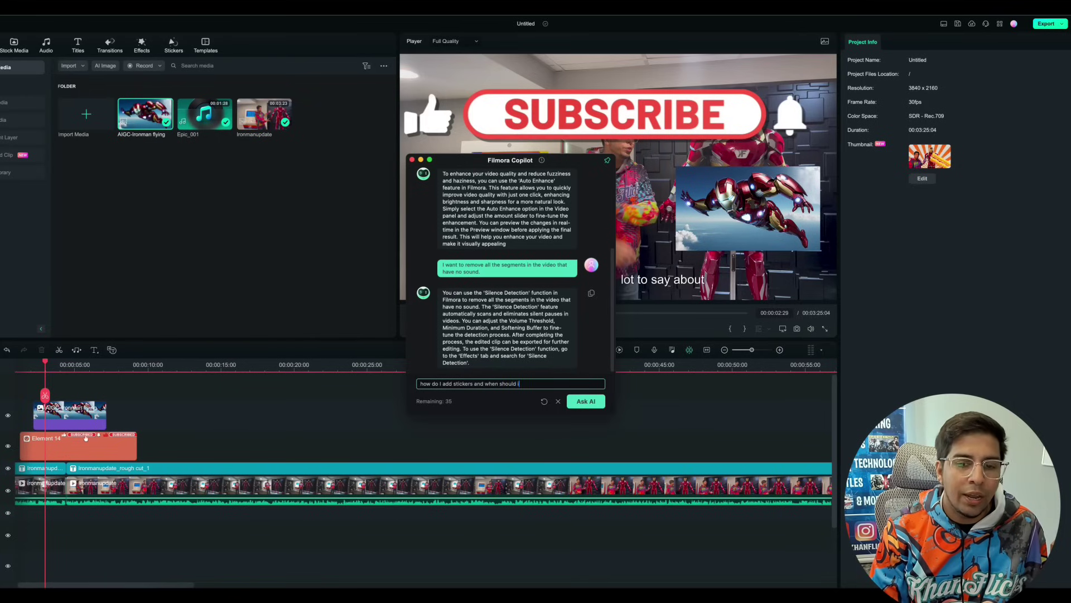
{"action": "type", "text": "add them in my vi"}
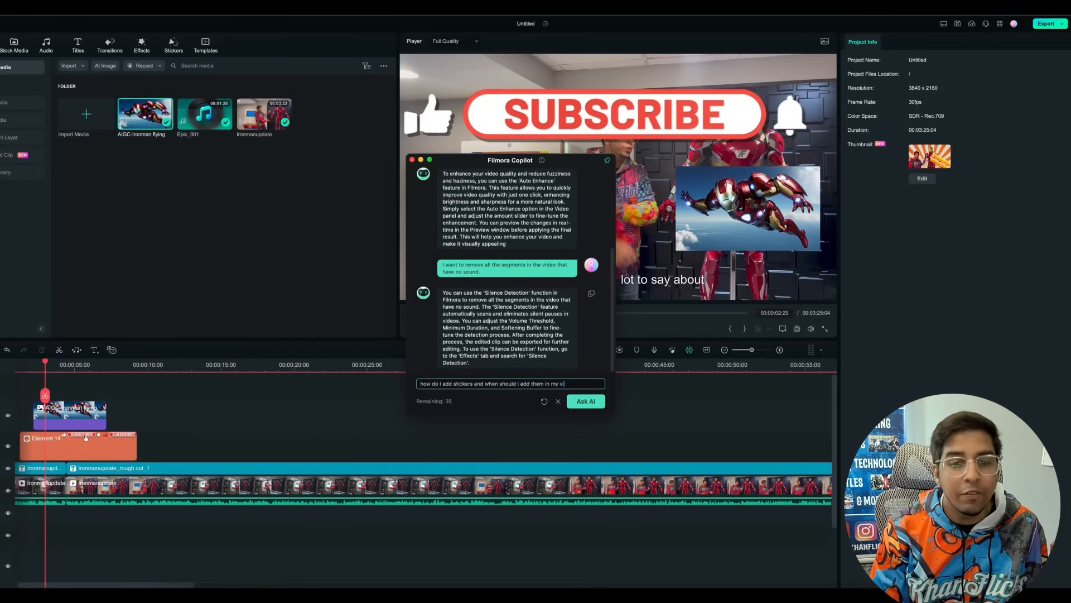
{"action": "left_click", "coordinate": [586, 402]}
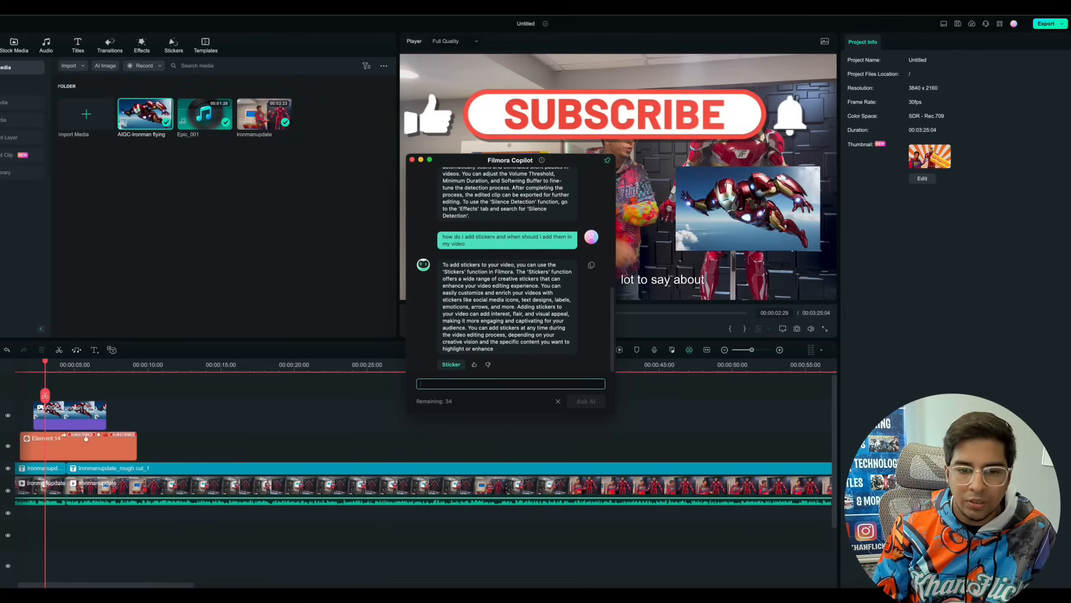
{"action": "left_click", "coordinate": [451, 364]}
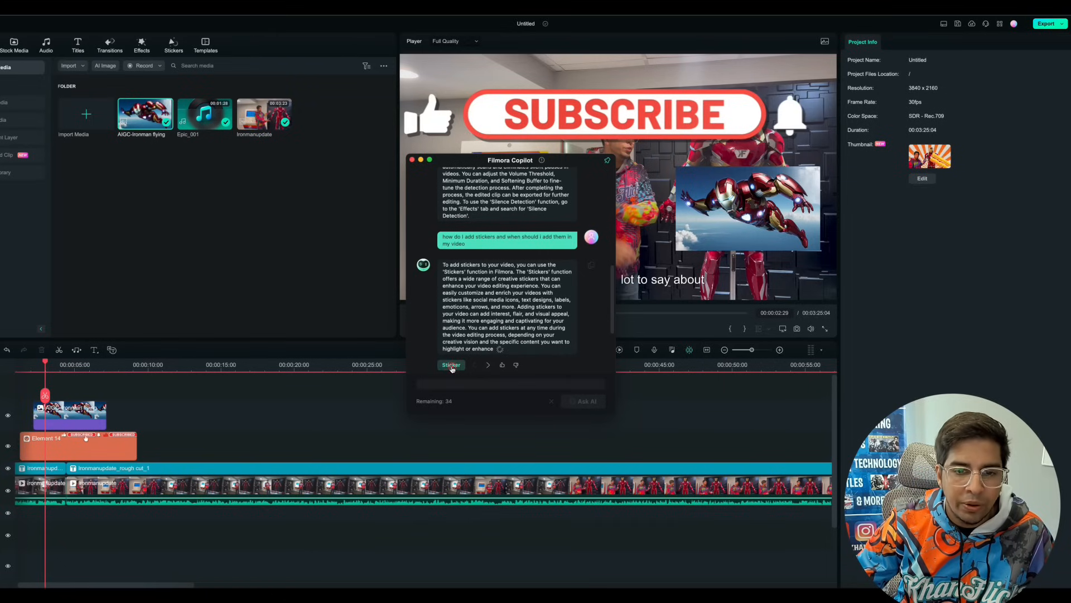
{"action": "left_click", "coordinate": [451, 364]}
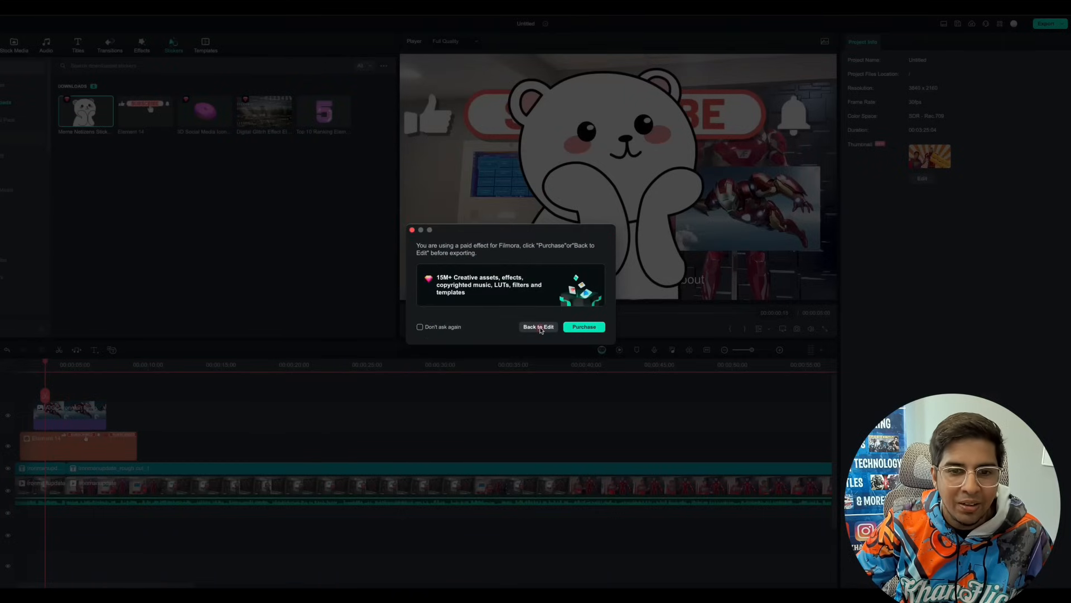
- Dismiss the bear sticker's paid-effect notices and return to the project media files
{"action": "left_click", "coordinate": [538, 327]}
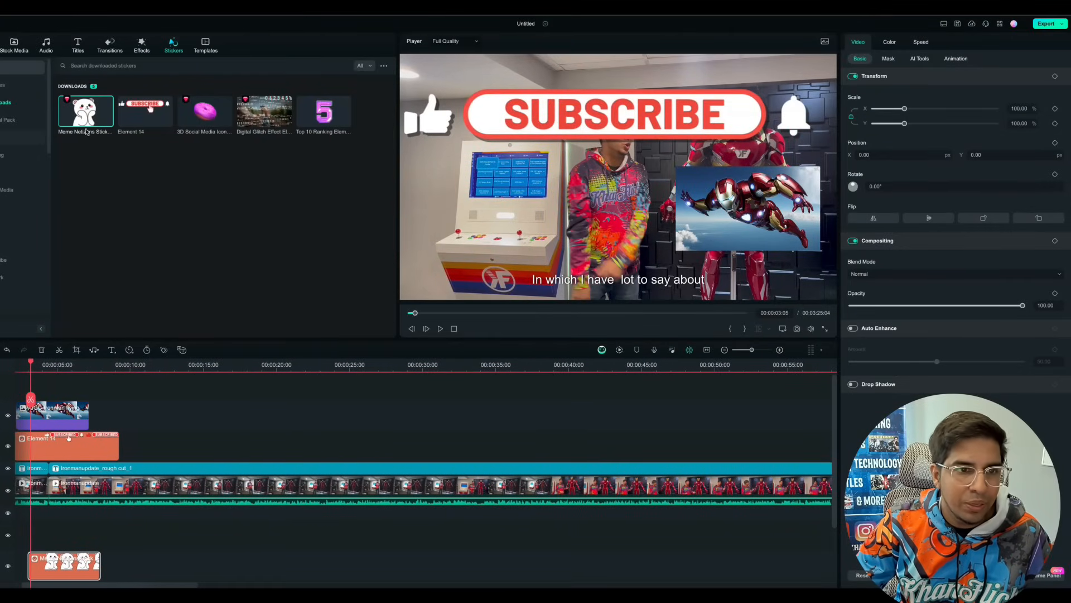
{"action": "left_click", "coordinate": [1052, 25]}
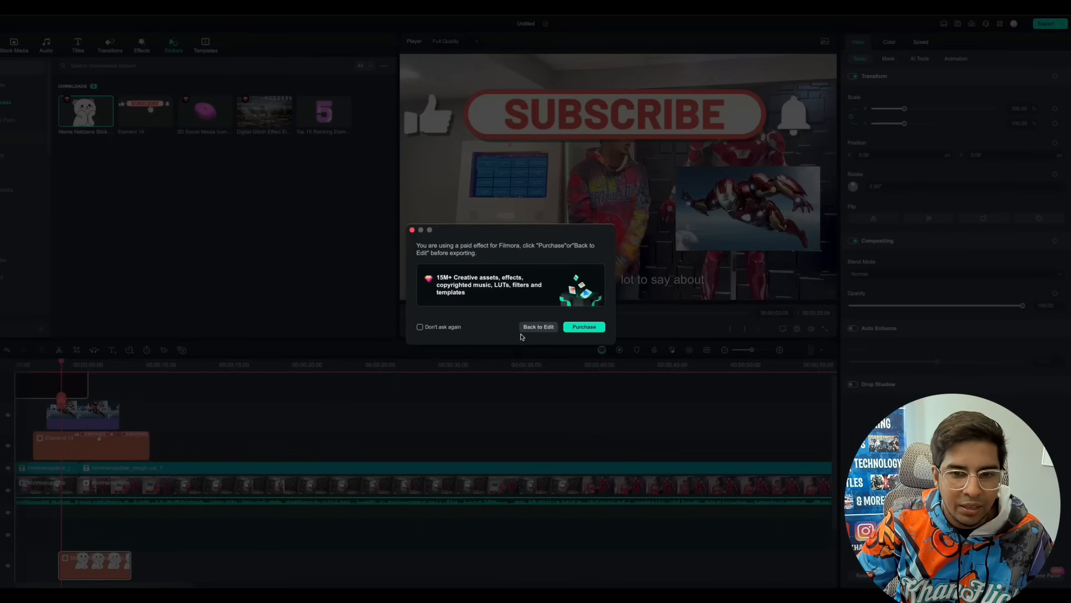
{"action": "left_click", "coordinate": [538, 327]}
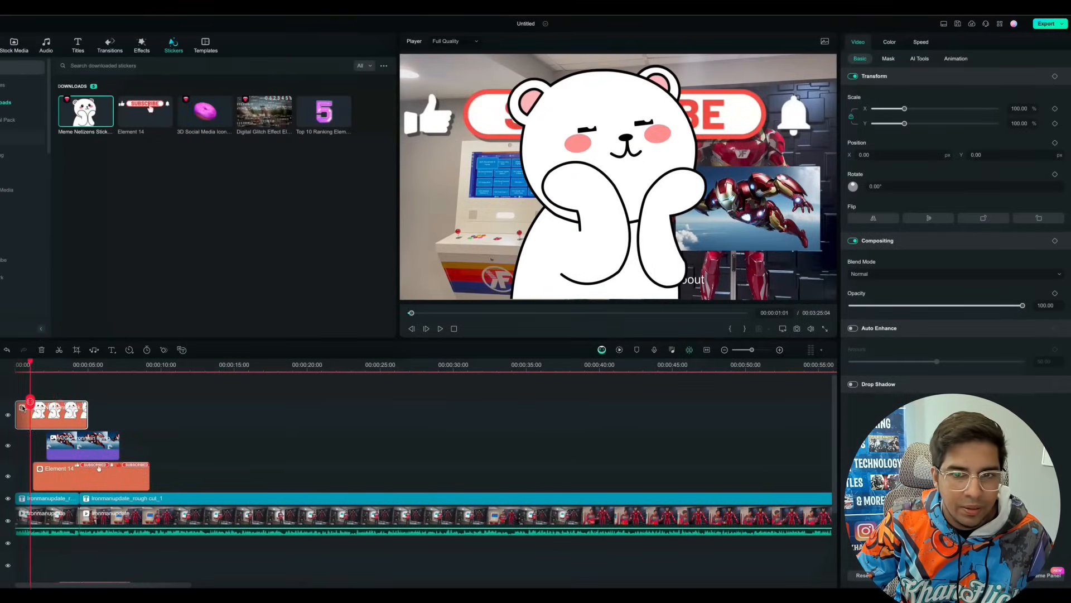
{"action": "left_click", "coordinate": [426, 328]}
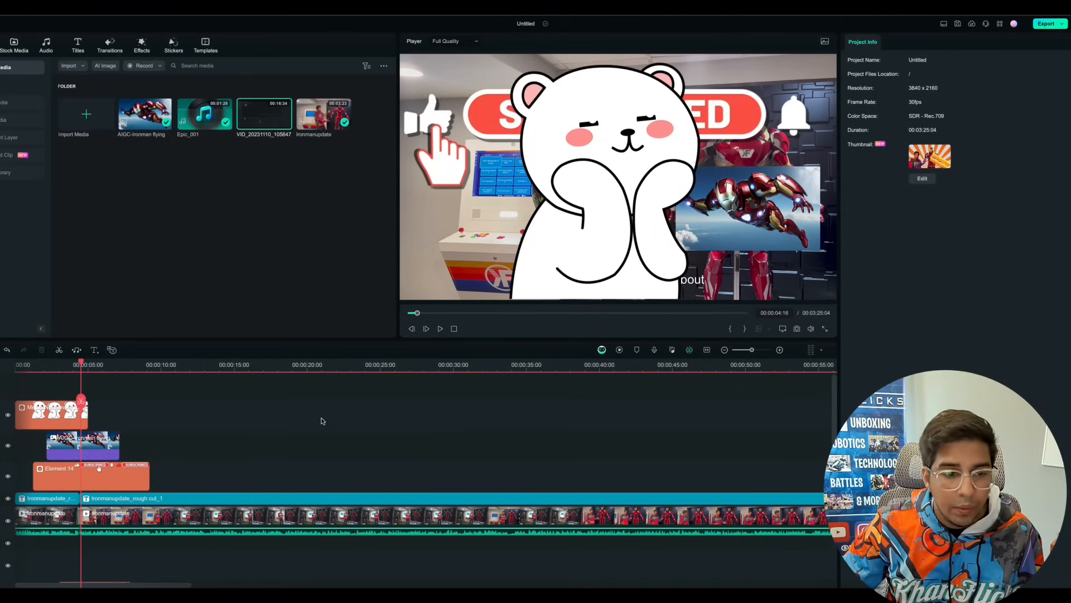
- Set the playhead near 14 s and run AI Vocal Remover on the Ironmanupdate clip
{"action": "left_click", "coordinate": [223, 364]}
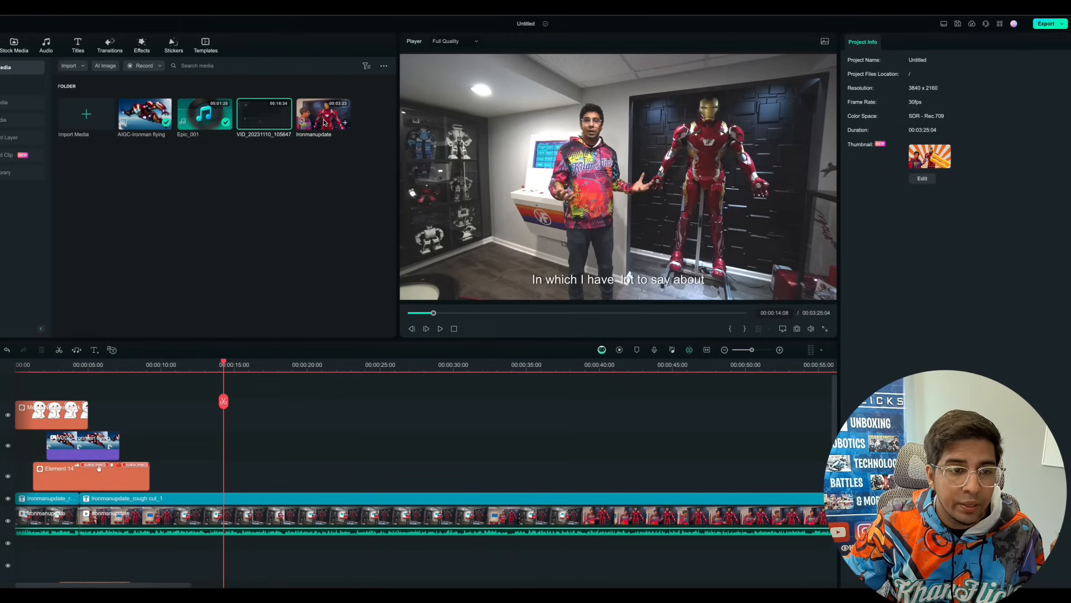
{"action": "right_click", "coordinate": [322, 114]}
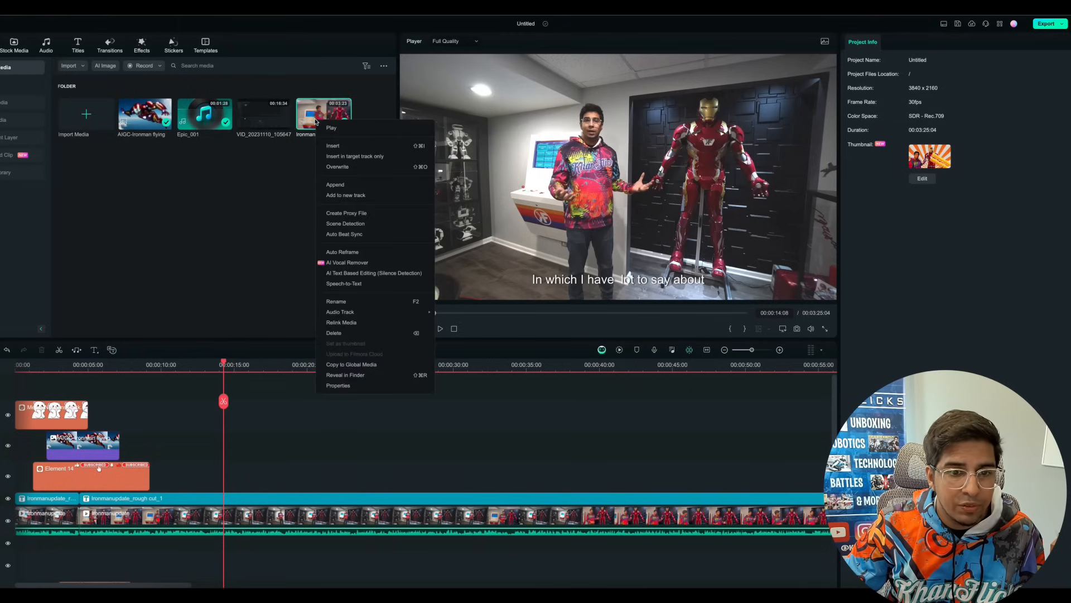
{"action": "mouse_move", "coordinate": [371, 273]}
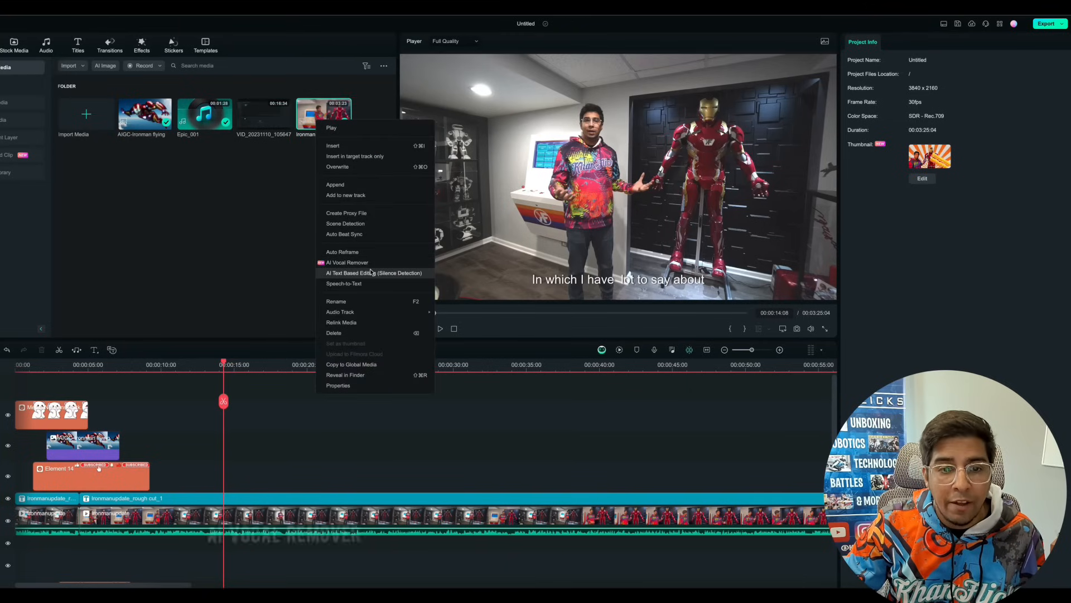
{"action": "left_click", "coordinate": [347, 262]}
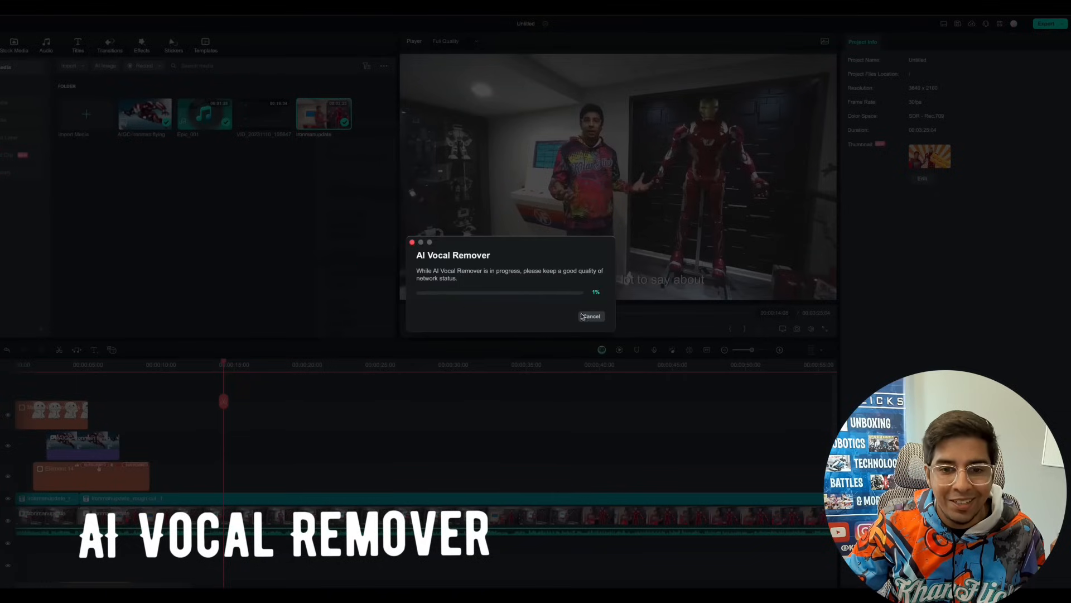
{"action": "mouse_move", "coordinate": [621, 319]}
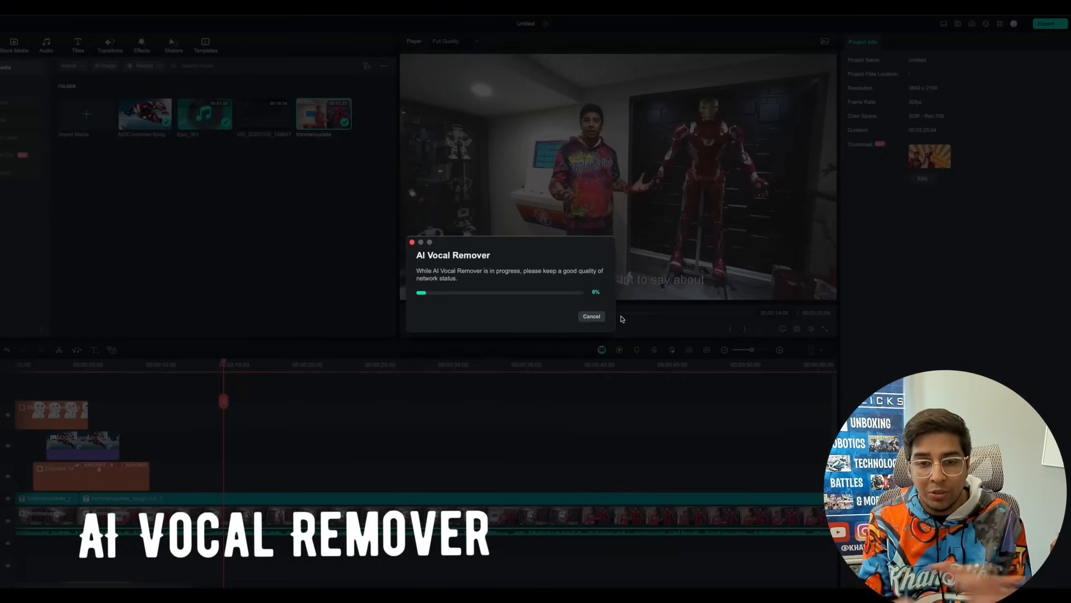